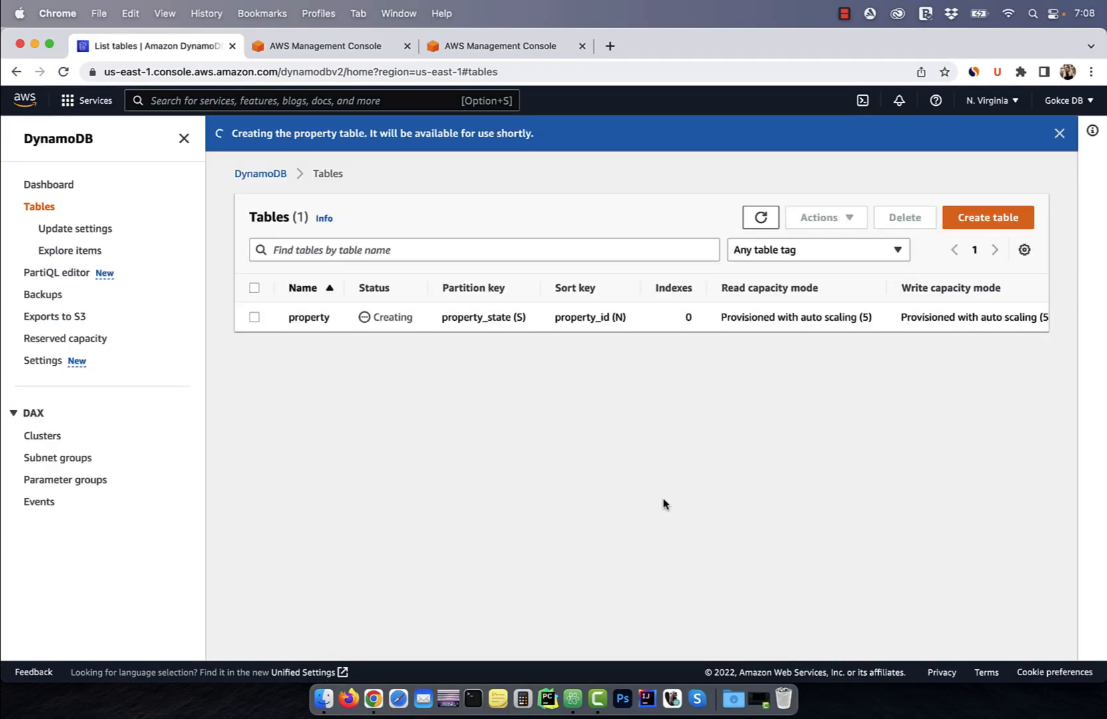
- Return to the AWS Console Home page in the N. Virginia region
click(326, 46)
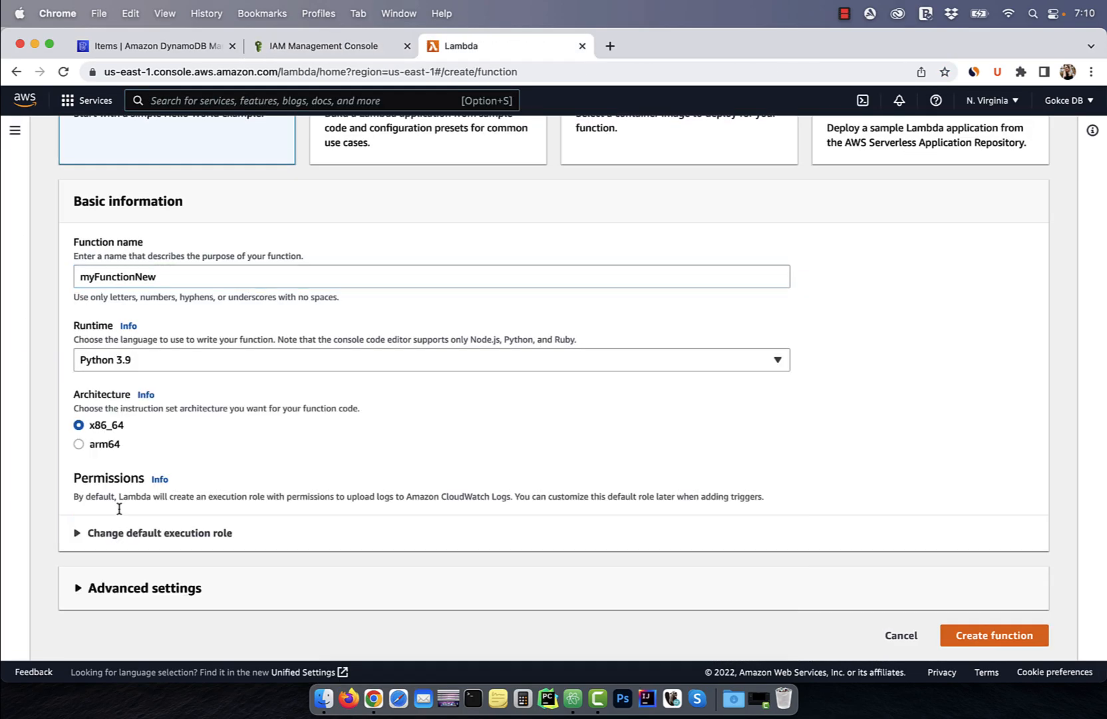
click(992, 635)
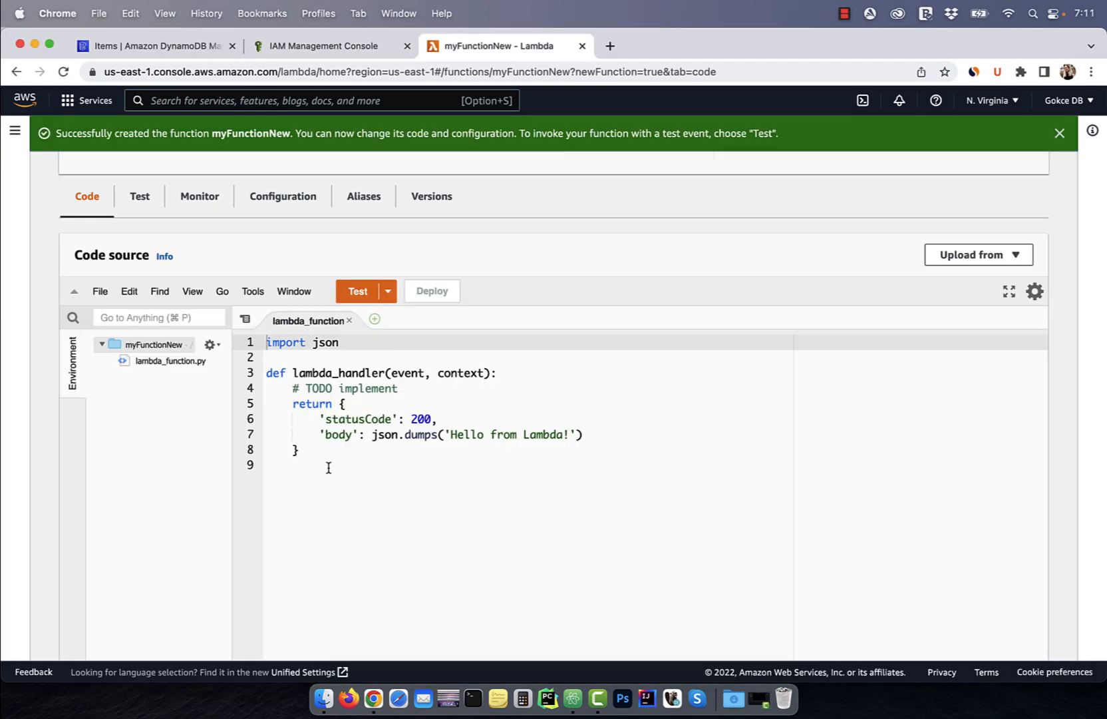
click(387, 291)
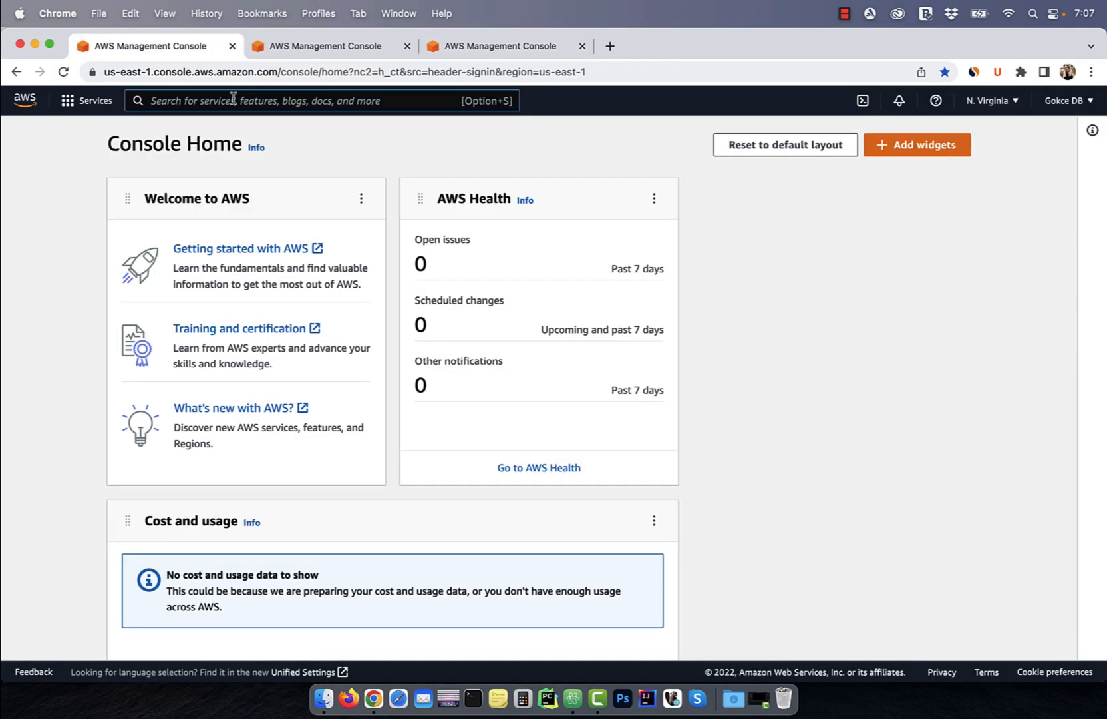
- Find the DynamoDB service and start creating a new table
text(dynamoDB)
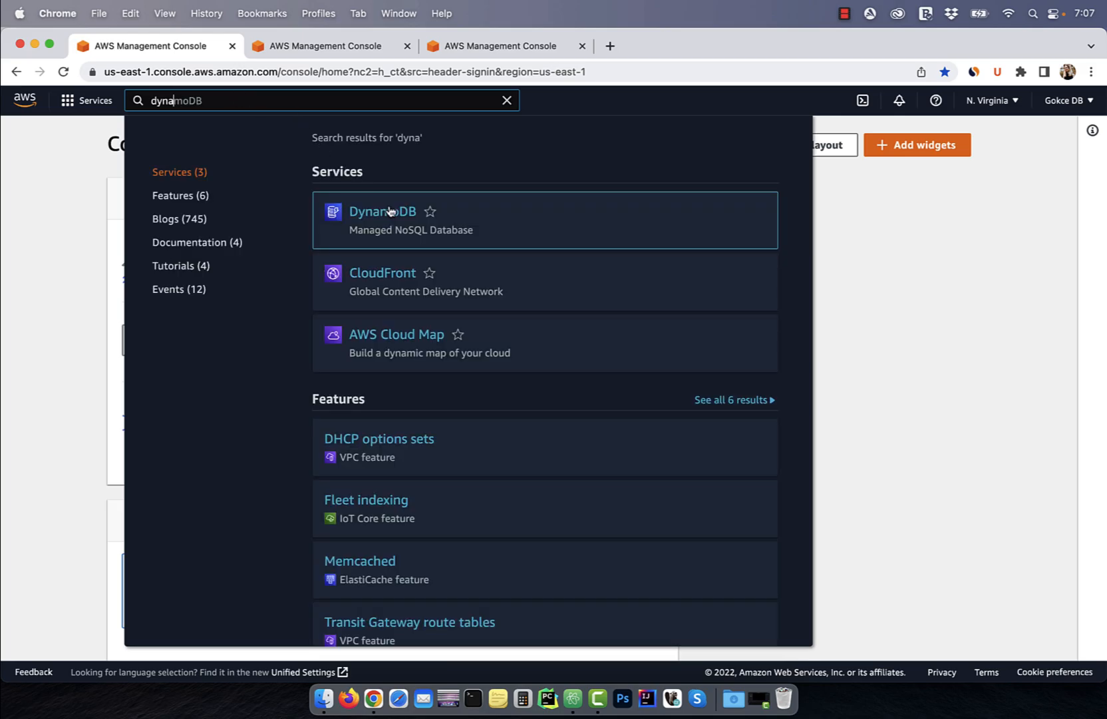
click(382, 212)
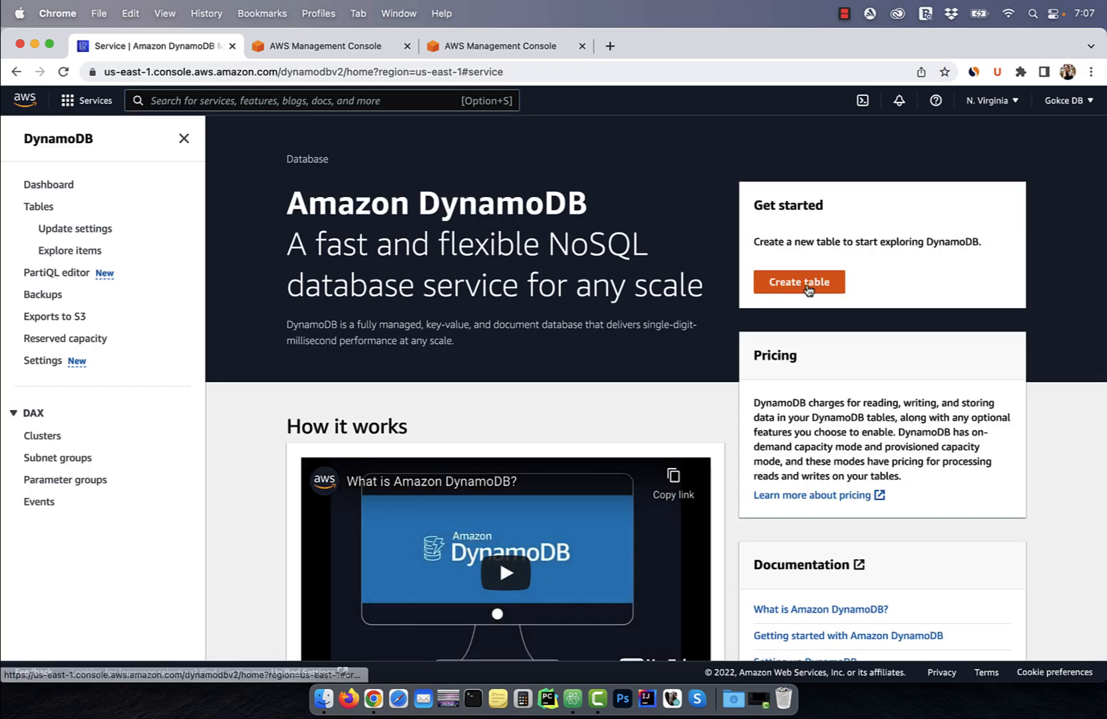
click(798, 282)
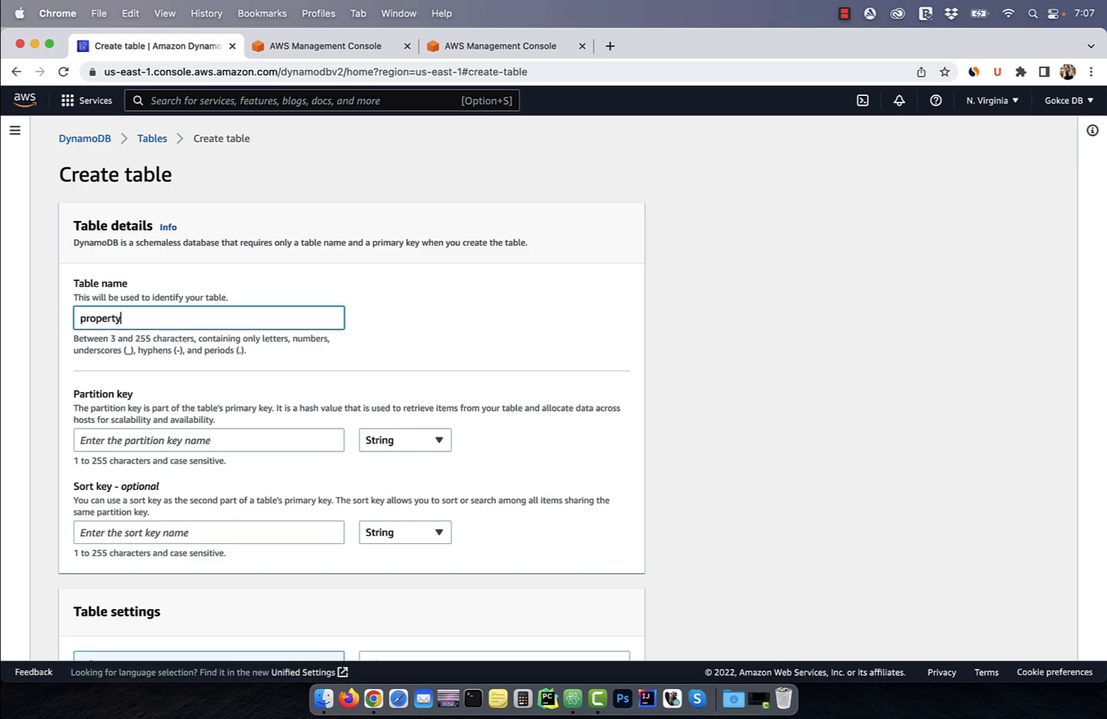
- Create table 'property' with partition key property_state and Number sort key property_id
text(property_state)
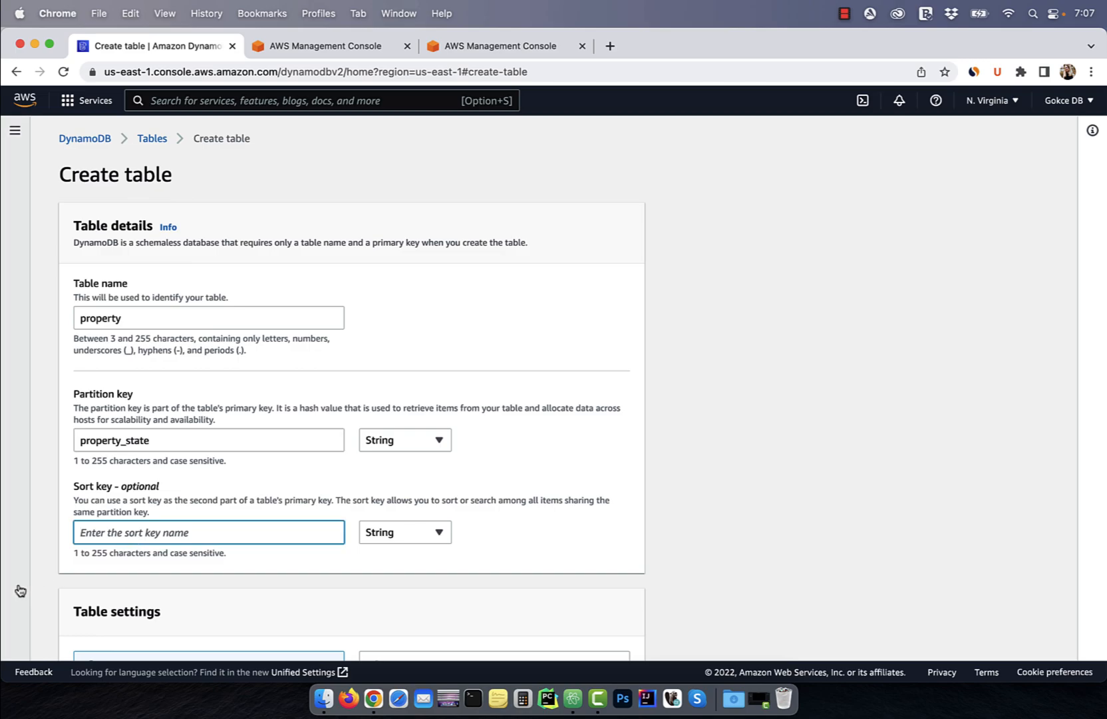
click(404, 533)
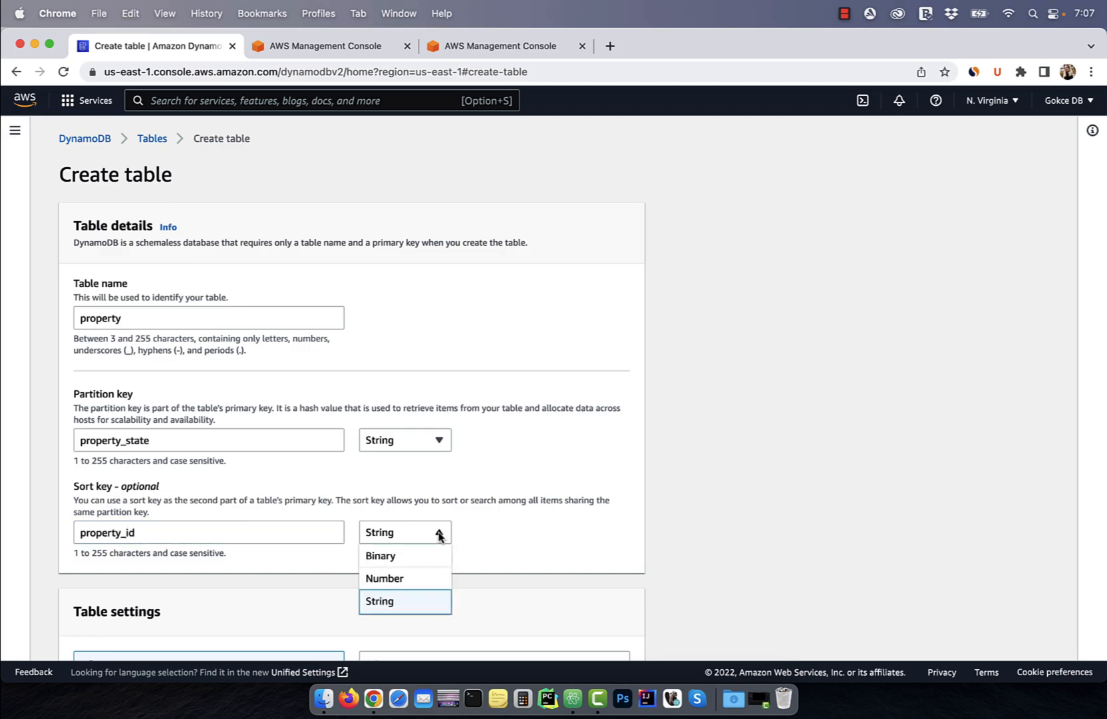
click(385, 578)
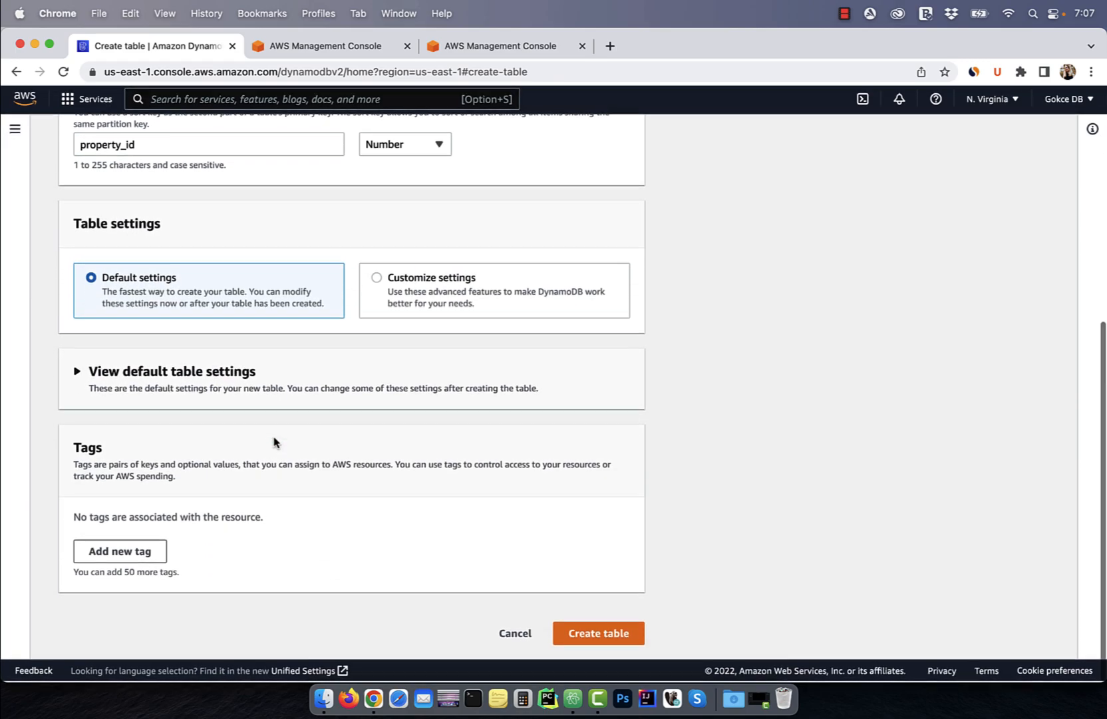
click(598, 632)
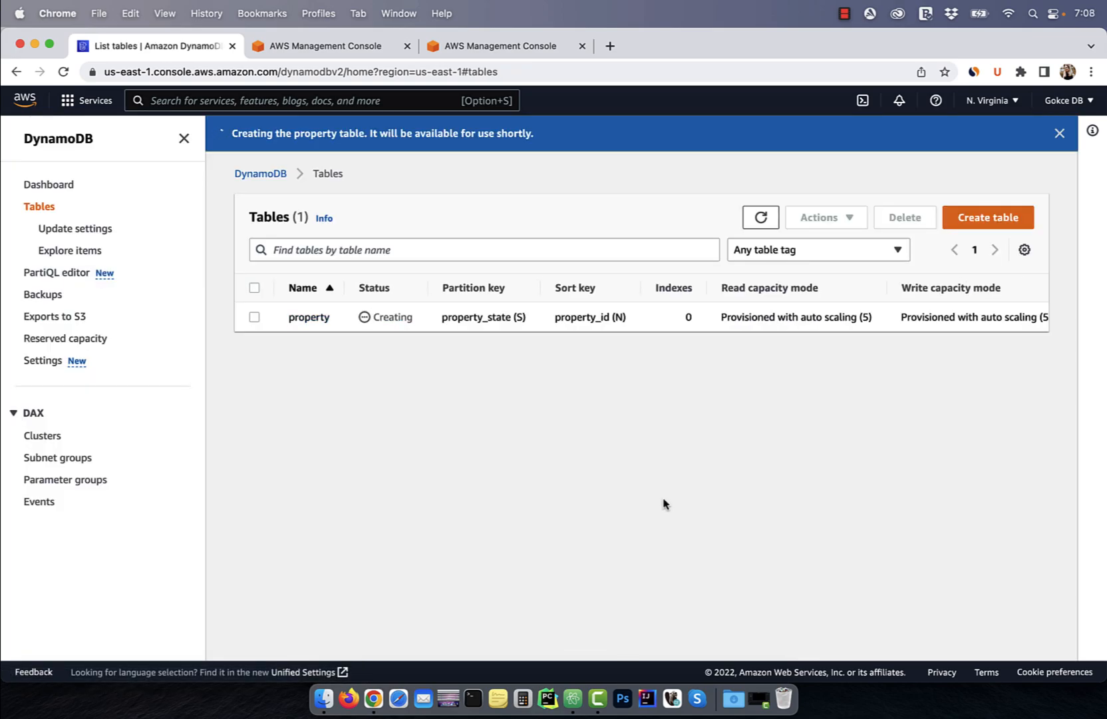
- Add the item New York with property_id 1001 to the property table
click(307, 316)
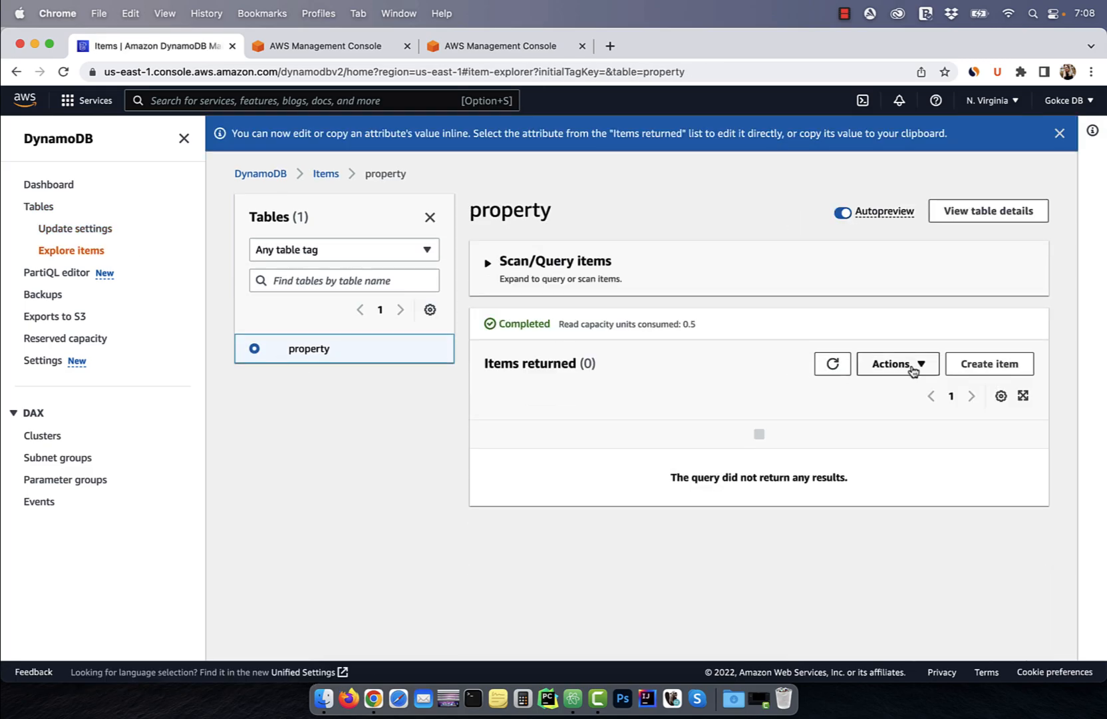
click(987, 363)
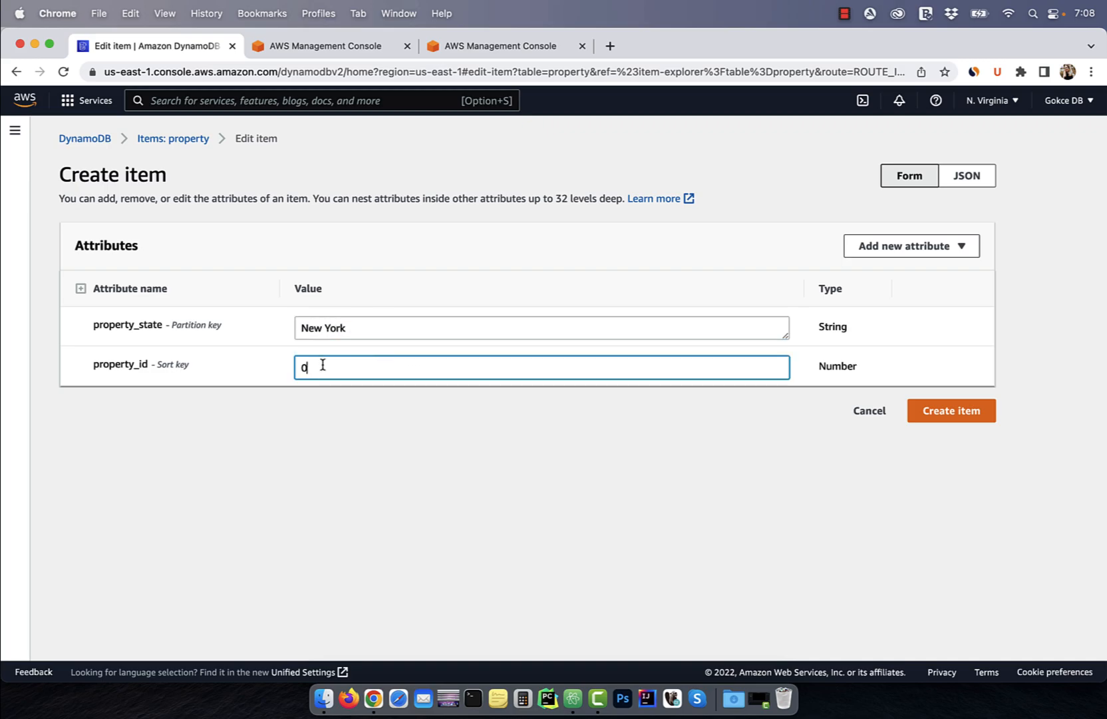
text(100)
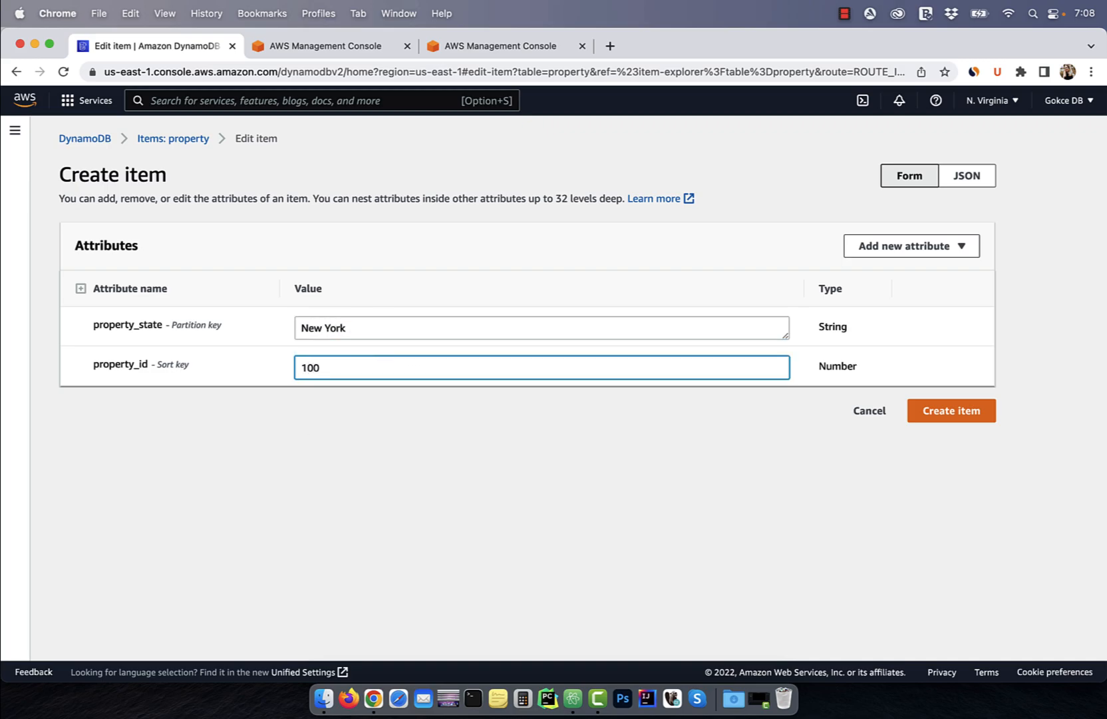
click(950, 410)
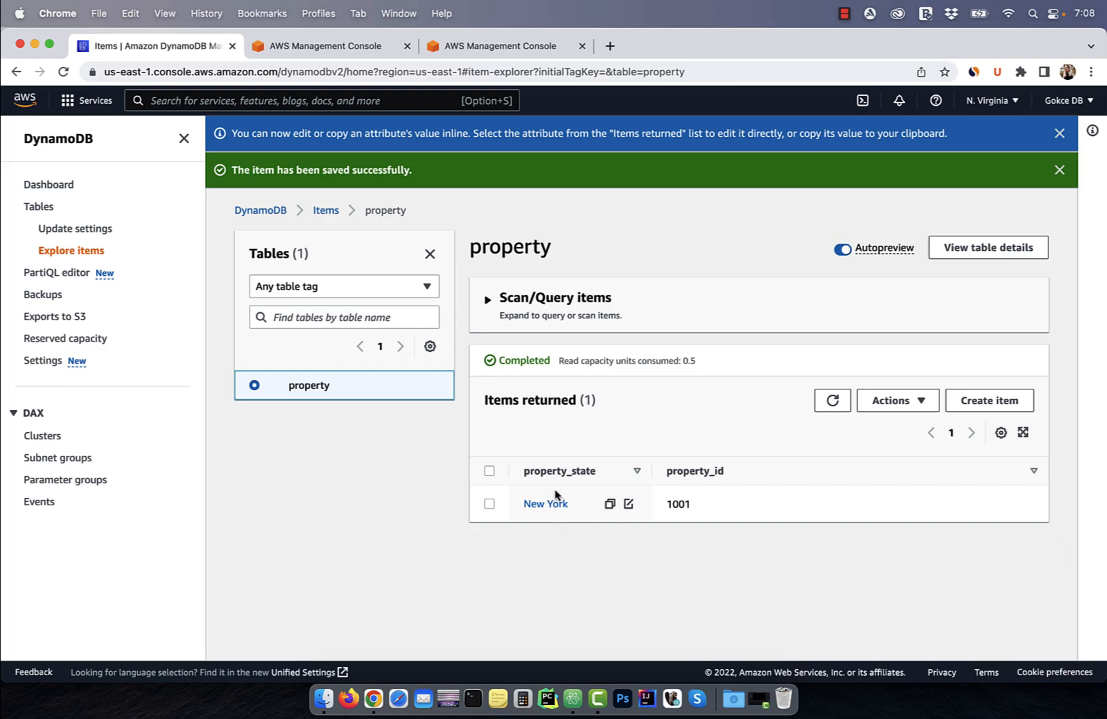
mouse_move(565, 555)
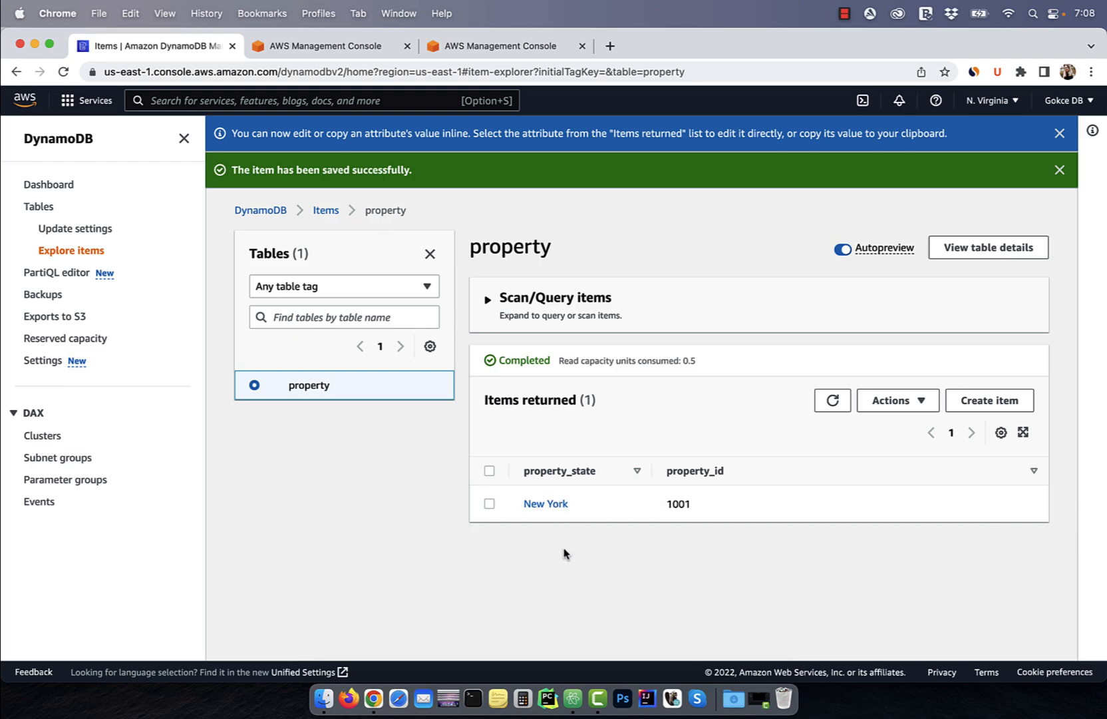
- Go to IAM Roles and start creating a new role
click(325, 46)
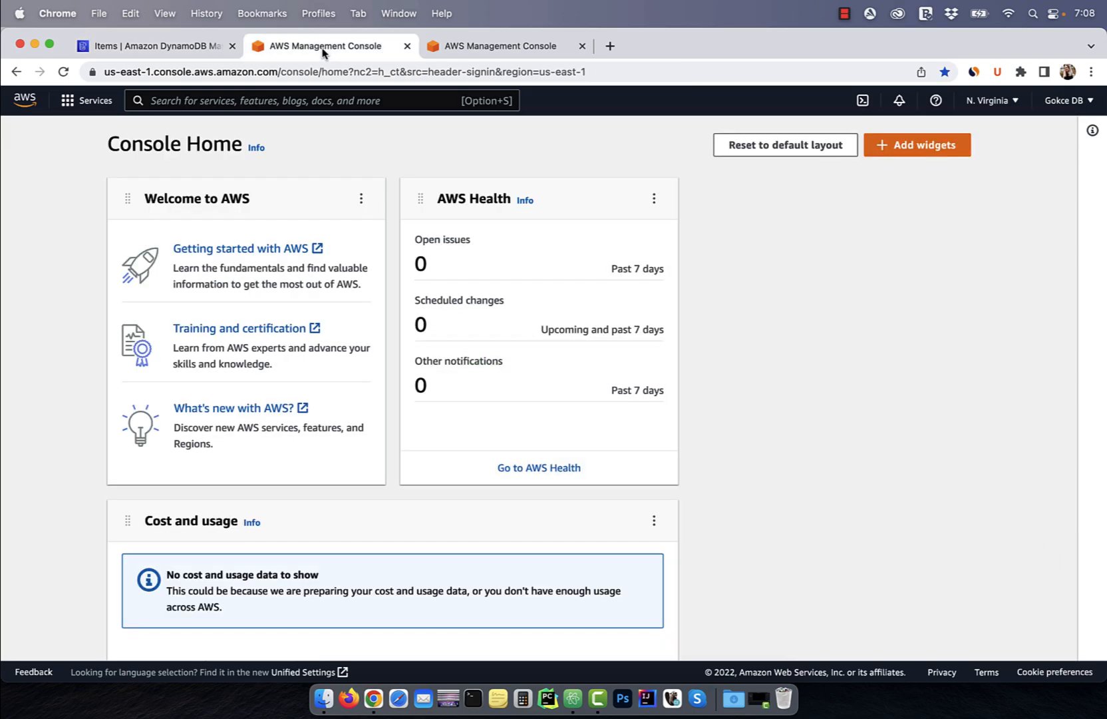
text(iam)
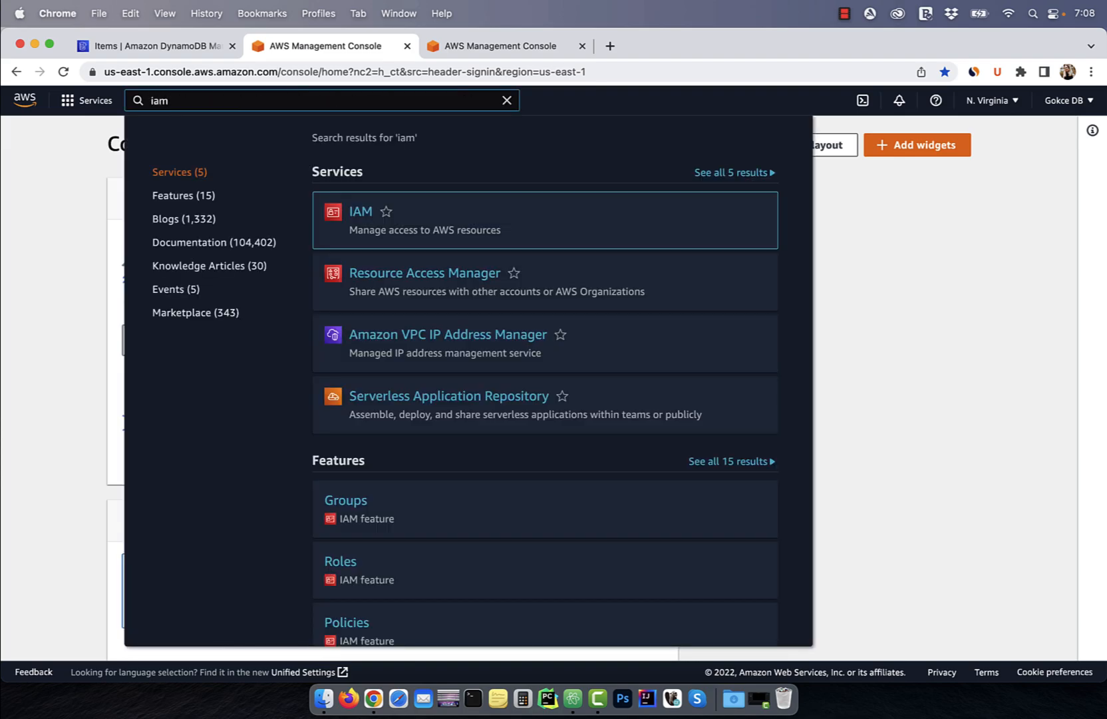
click(361, 211)
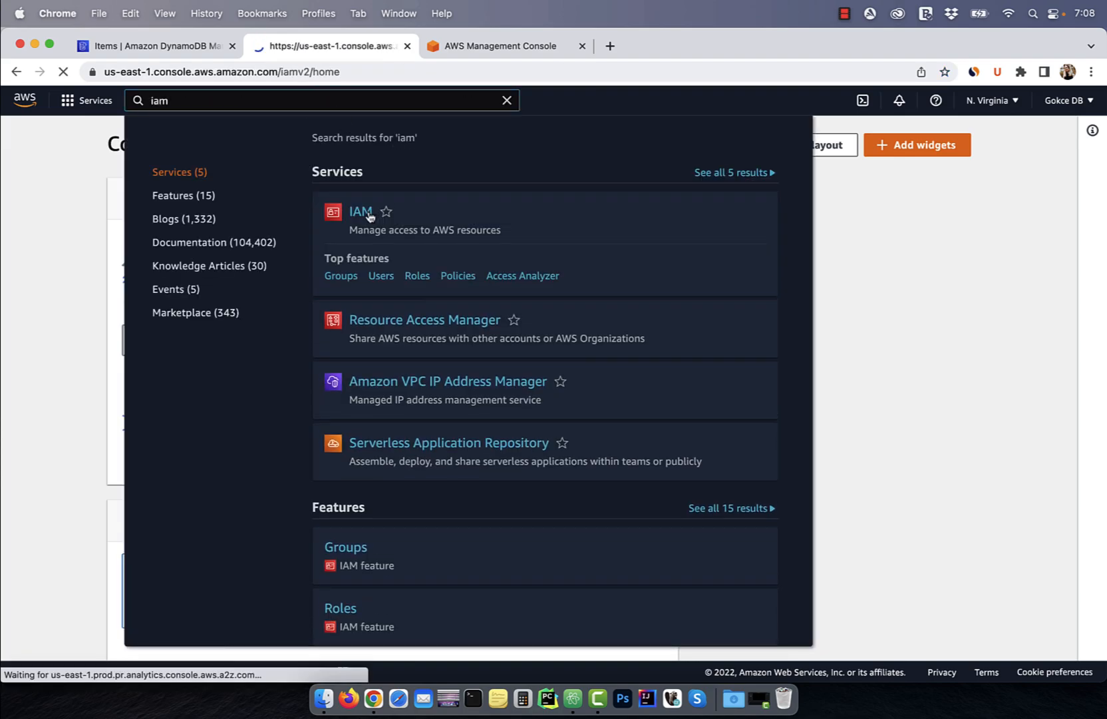
click(361, 211)
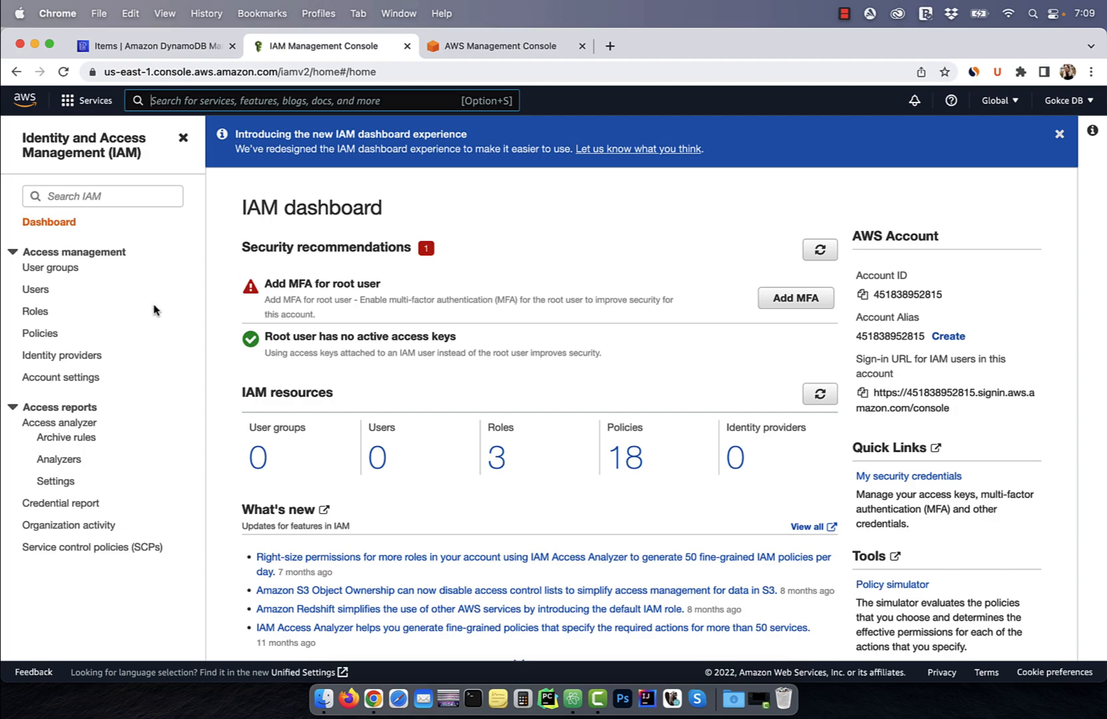
click(35, 310)
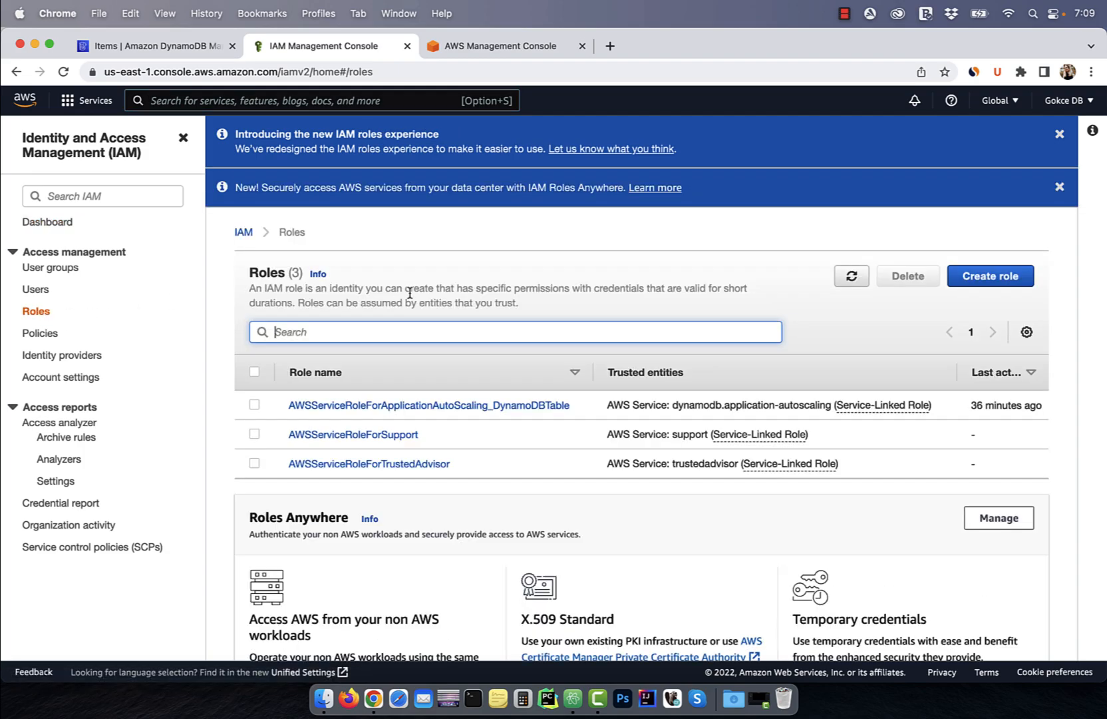
click(990, 276)
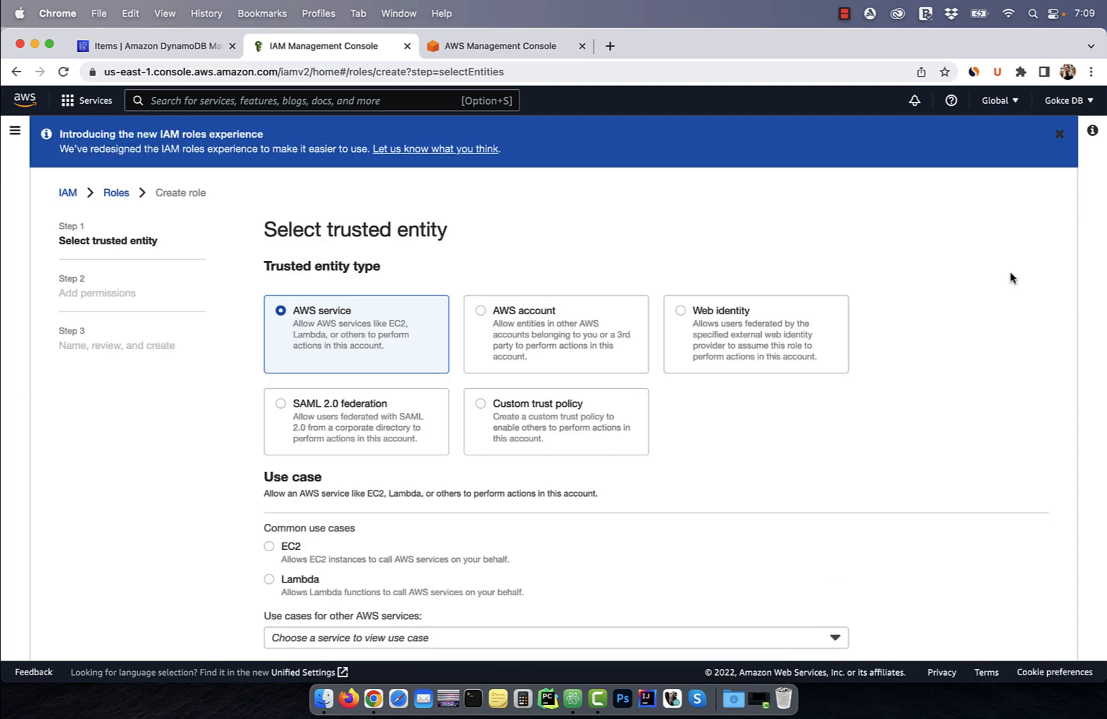
- Make it a Lambda service role with the AmazonDynamoDBFullAccess policy attached
click(1065, 134)
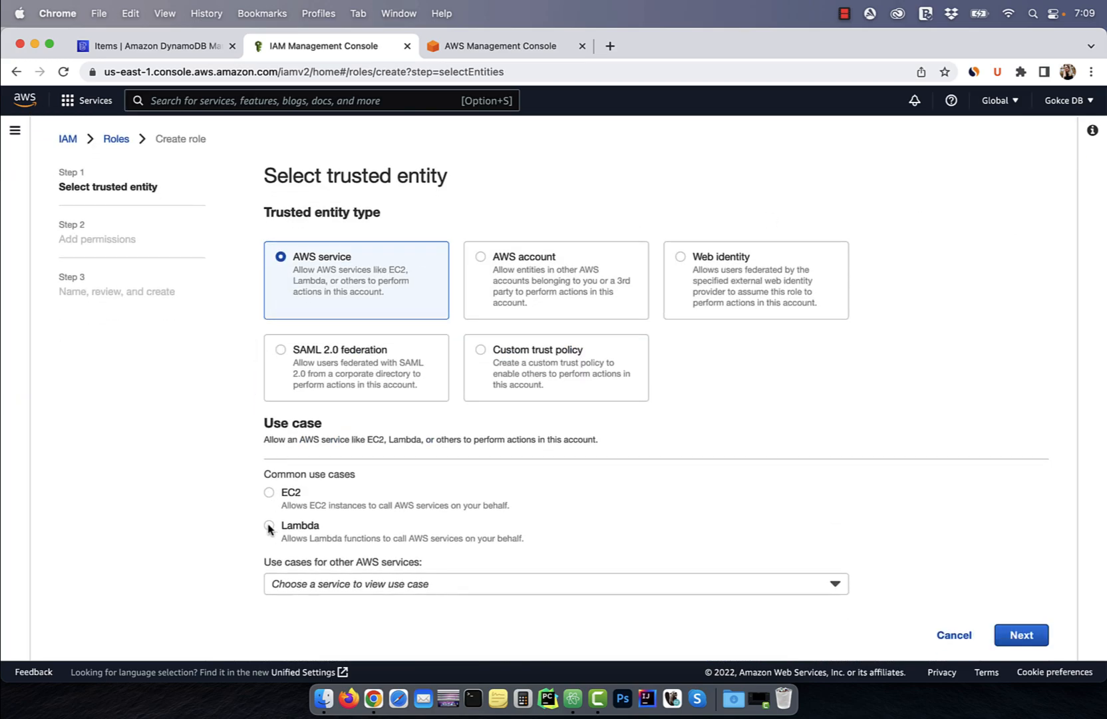
click(1019, 635)
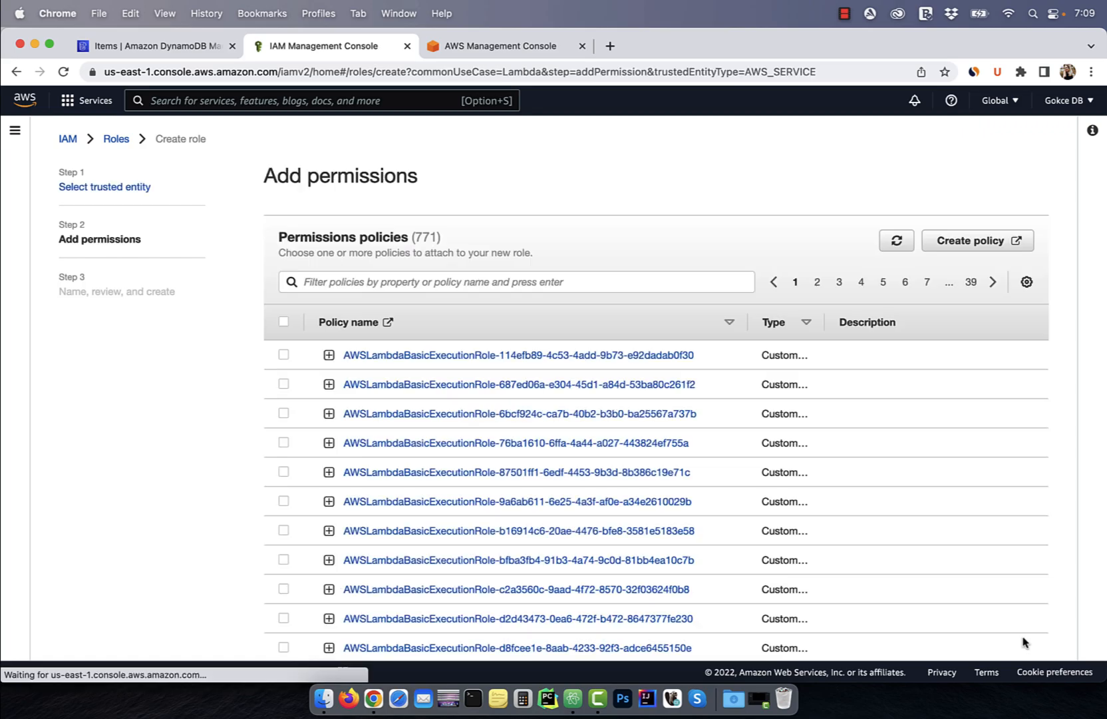
text(dyna)
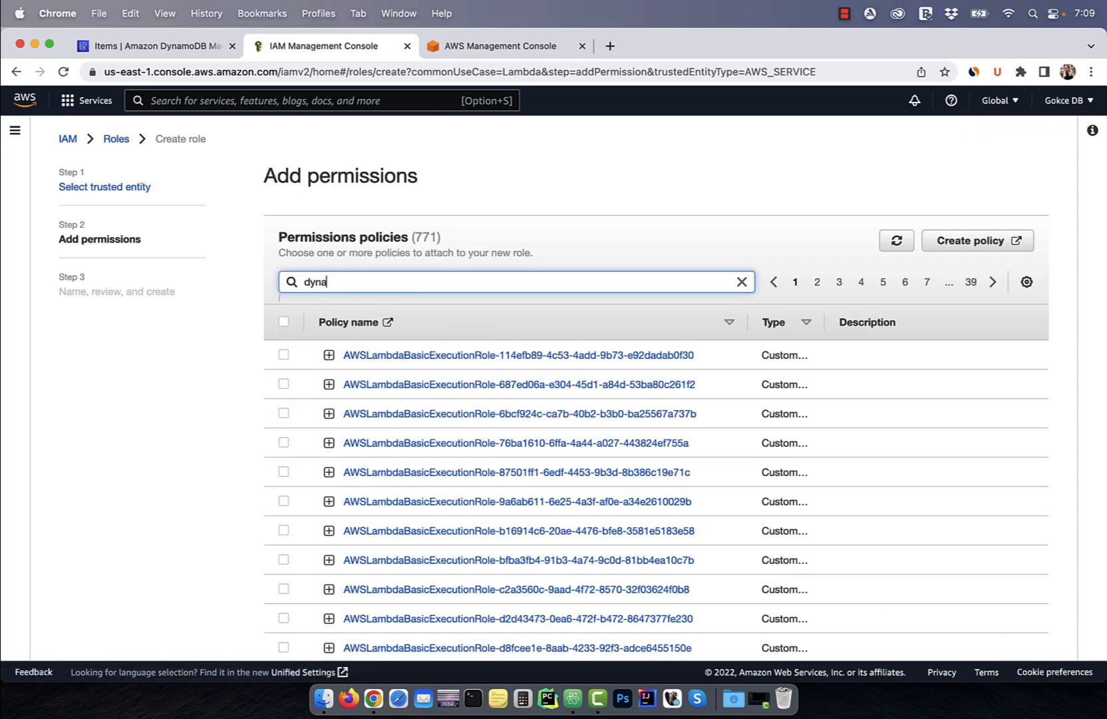
key(Enter)
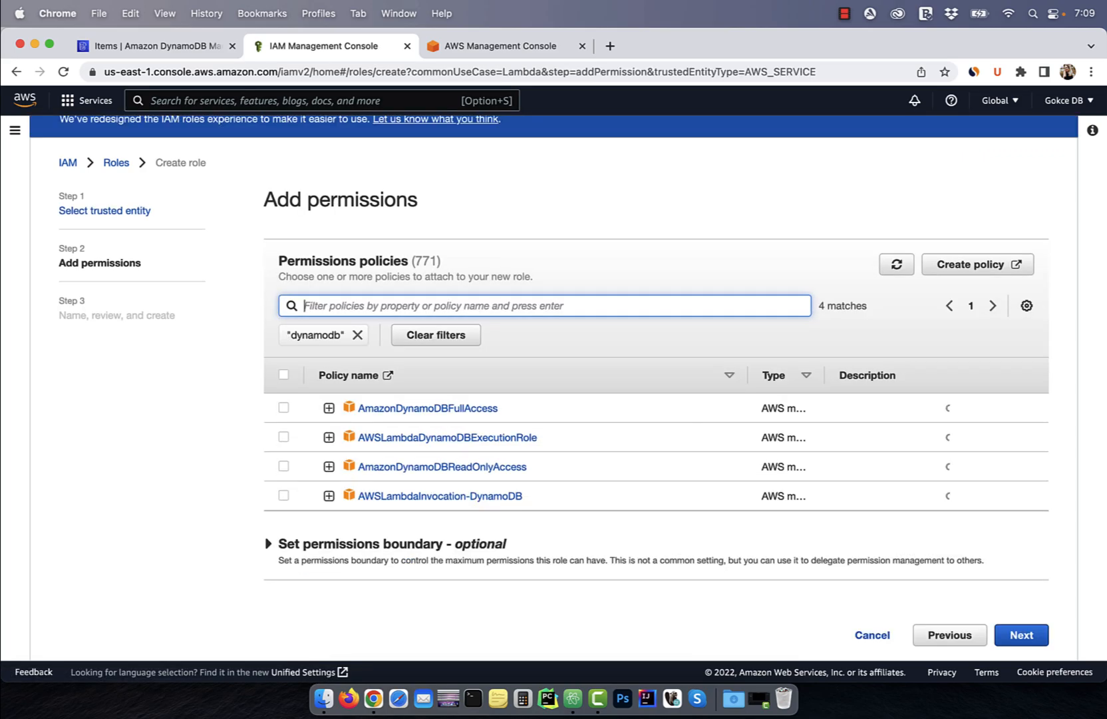
click(283, 408)
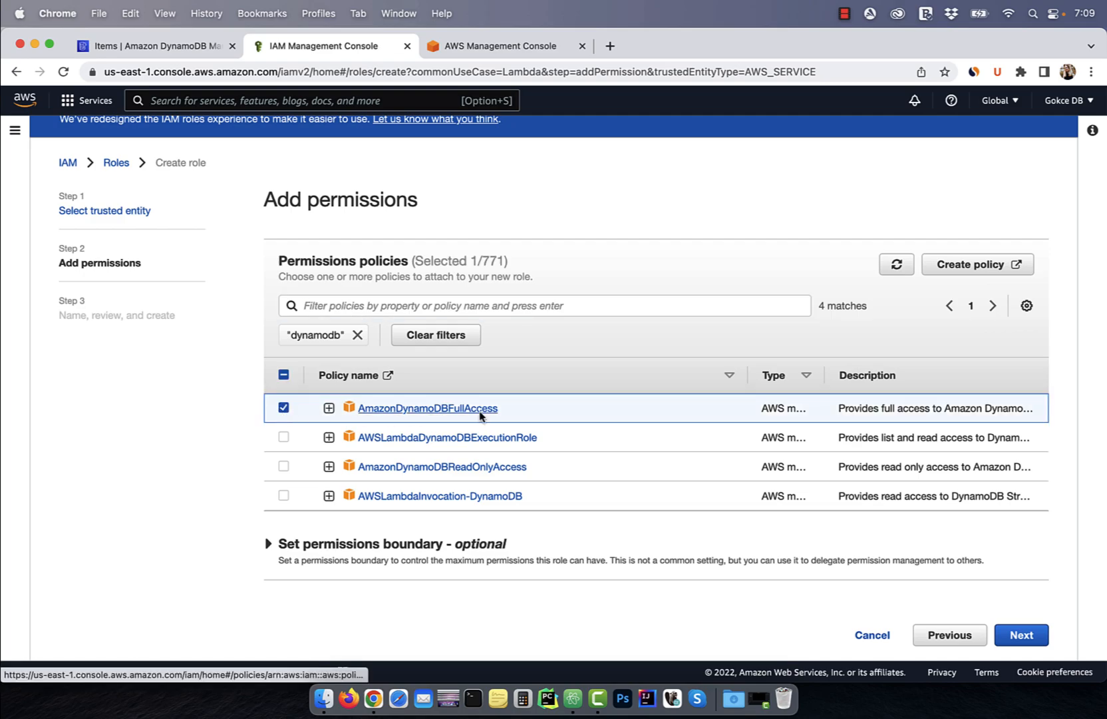
click(1021, 634)
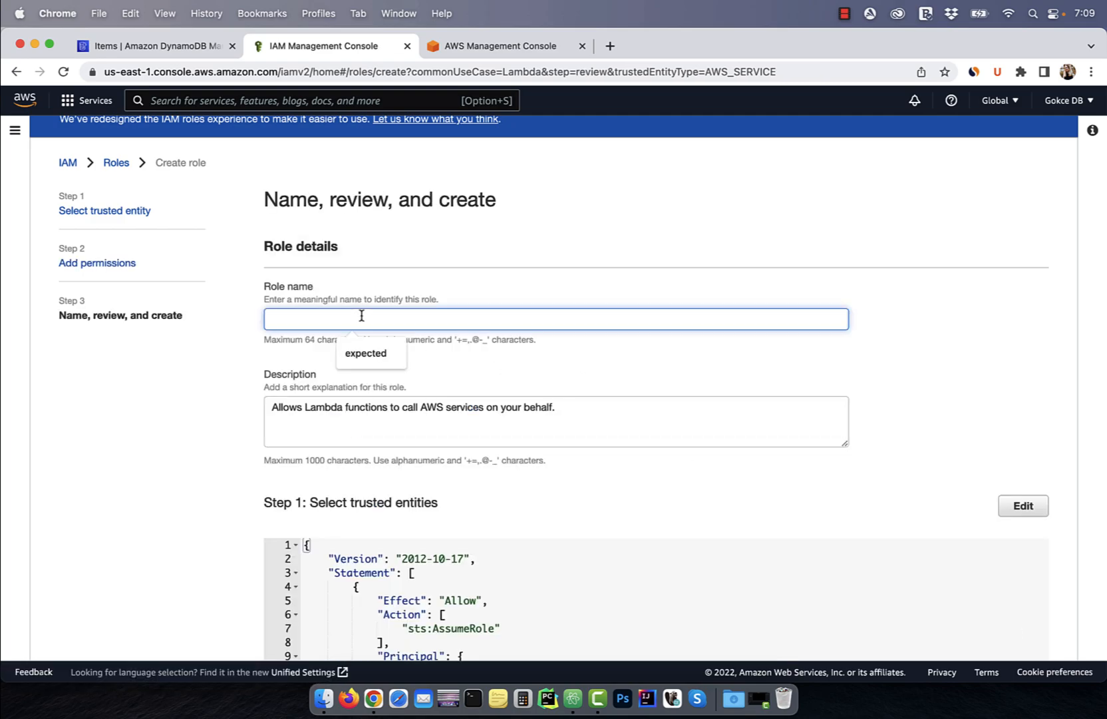
- Name the role lambda-dynamdb-full-access and create it
text(lambda-d)
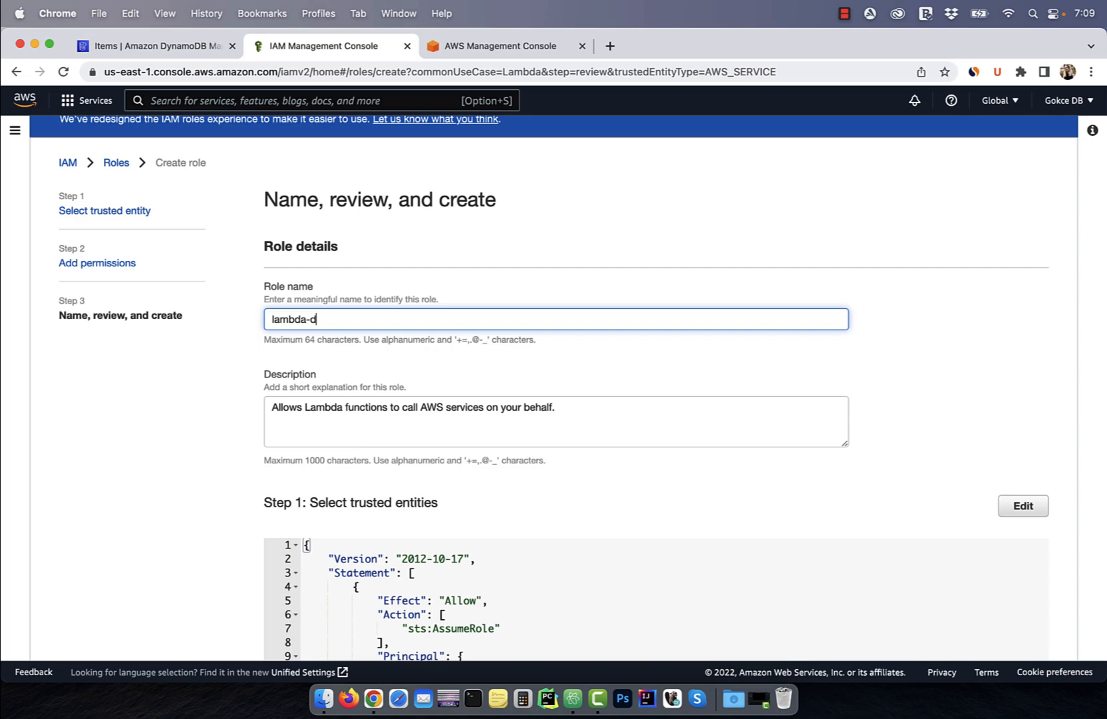
text(ynamdb-ful)
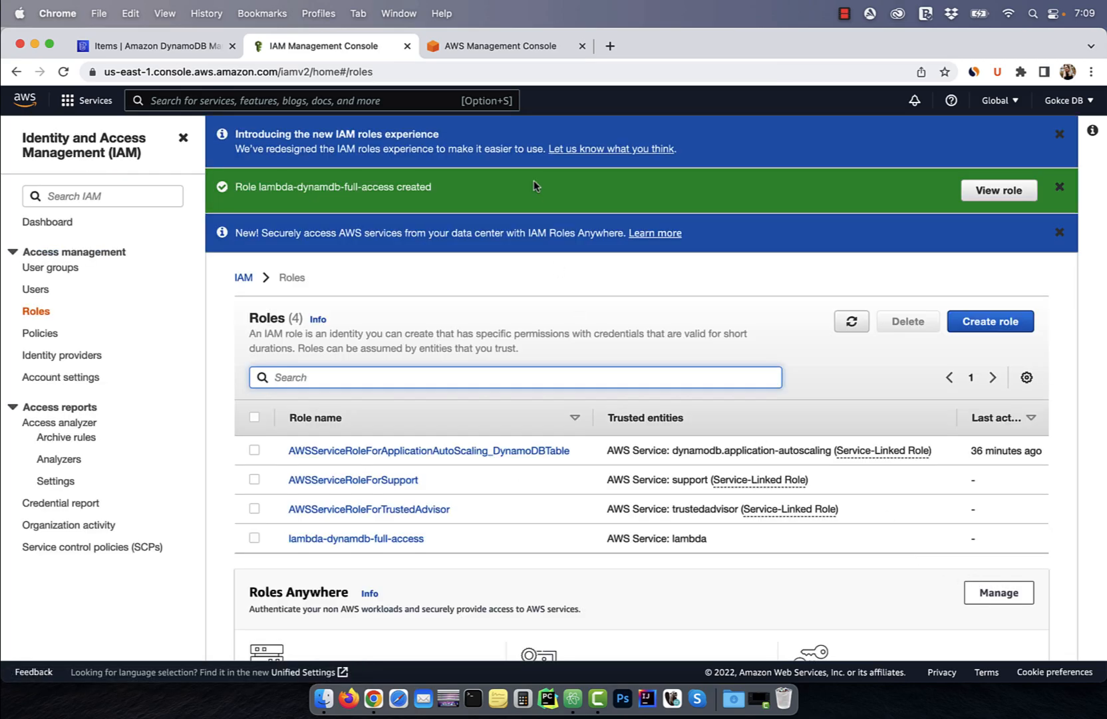
click(500, 46)
text(lam)
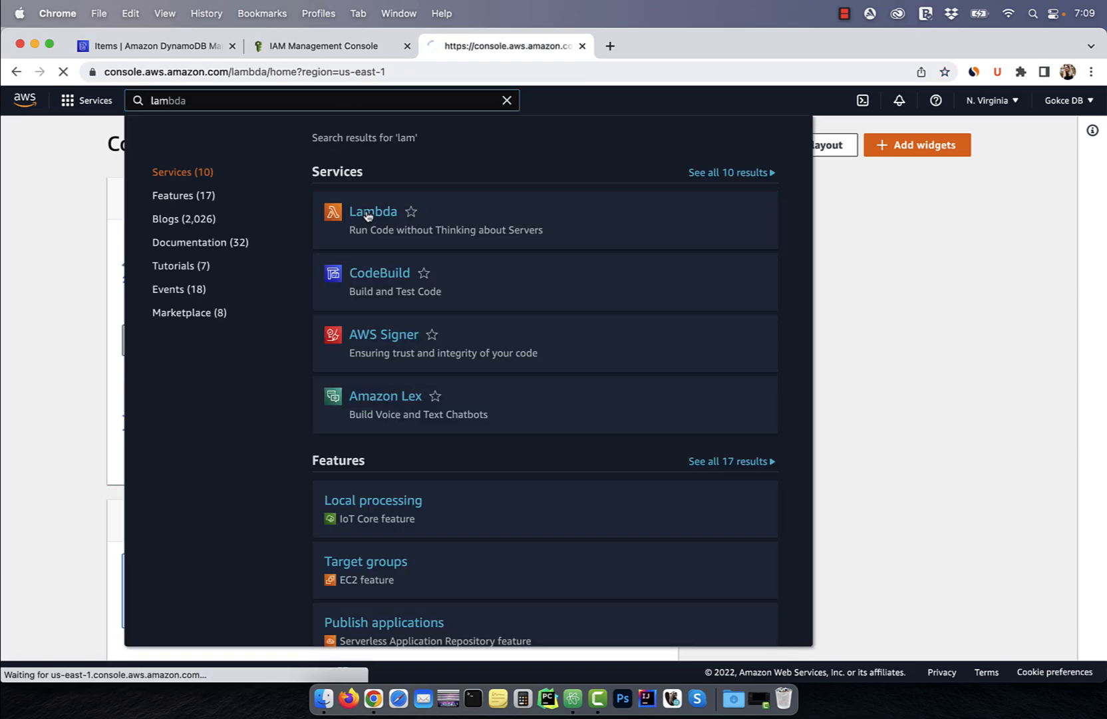
- Start a new Lambda function myFunctionNew with the Python 3.9 runtime
click(372, 211)
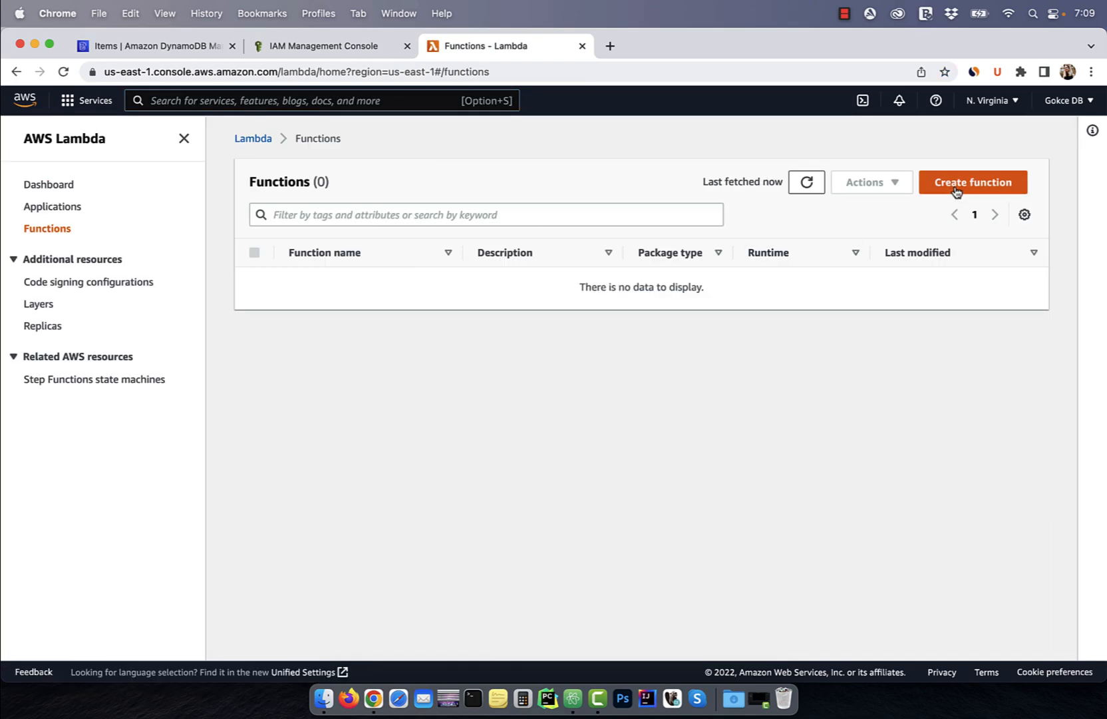
click(972, 182)
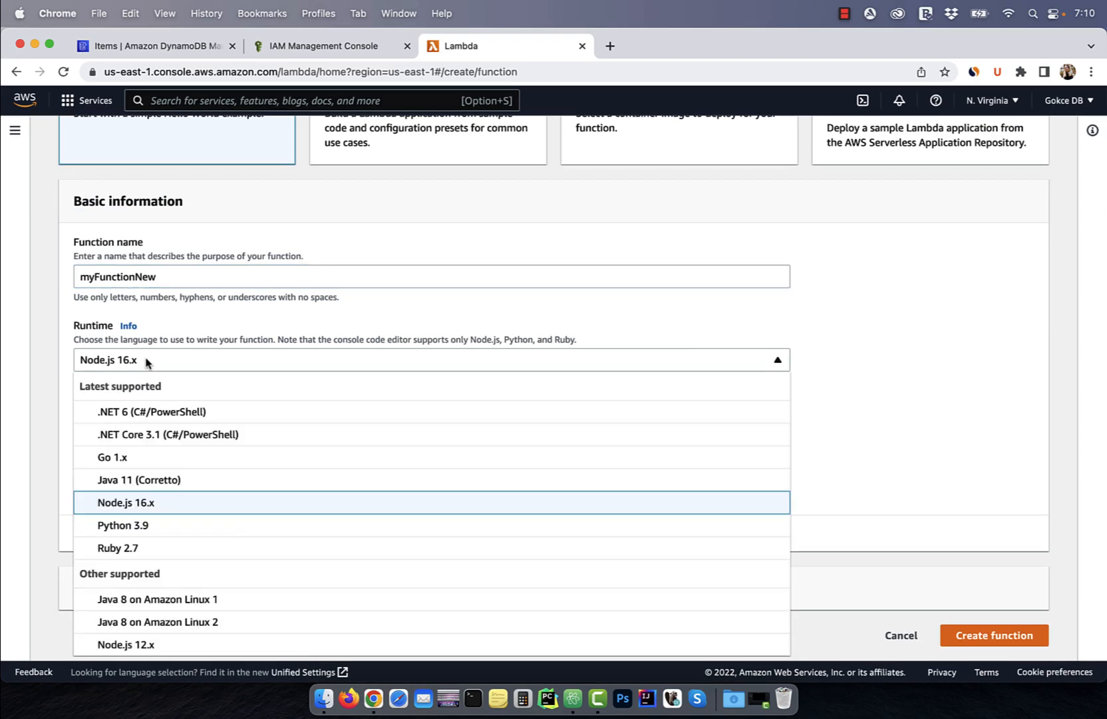
click(123, 524)
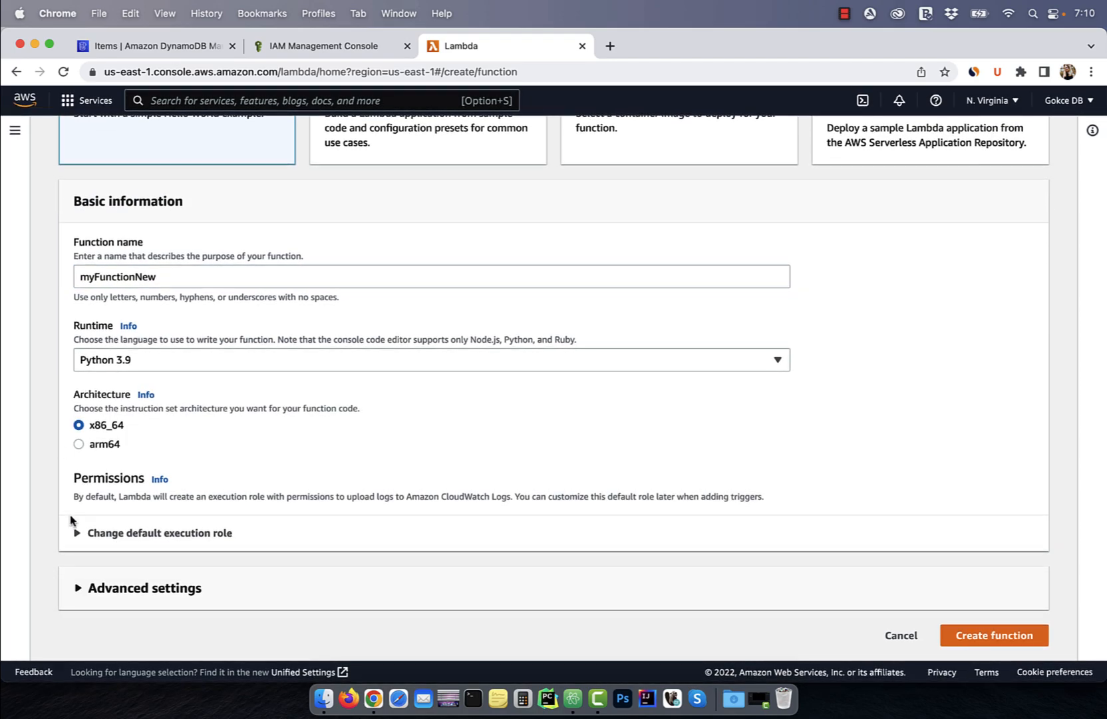
- Assign the existing lambda-dynamdb-full-access role and create the function
click(158, 532)
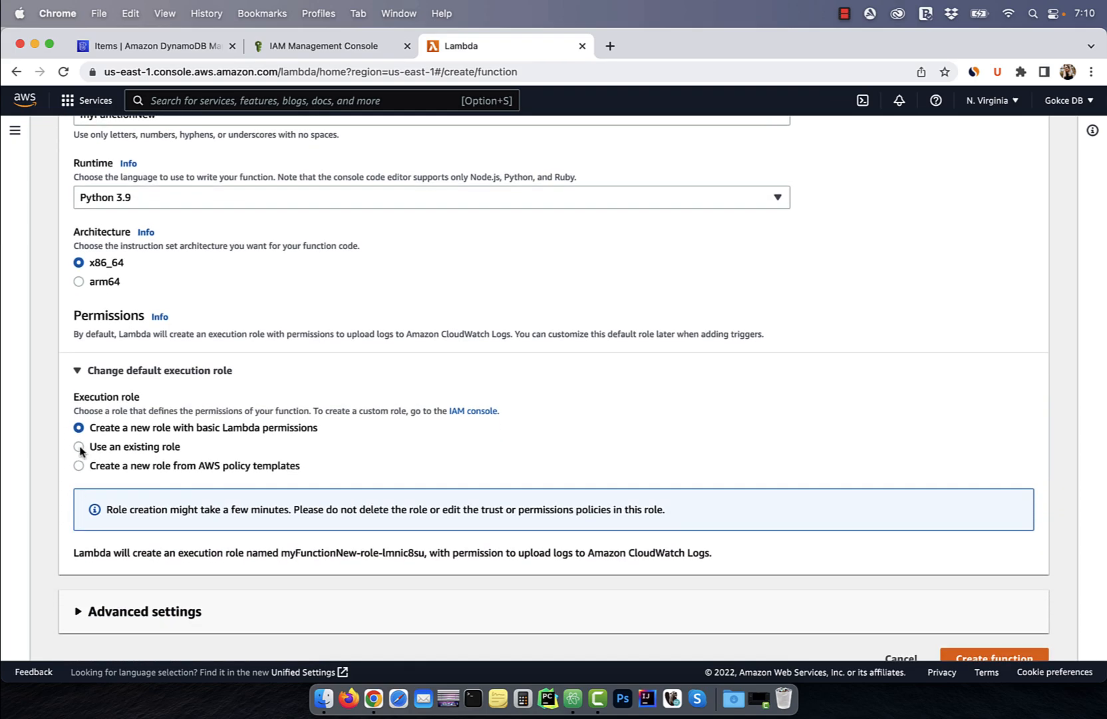
click(78, 445)
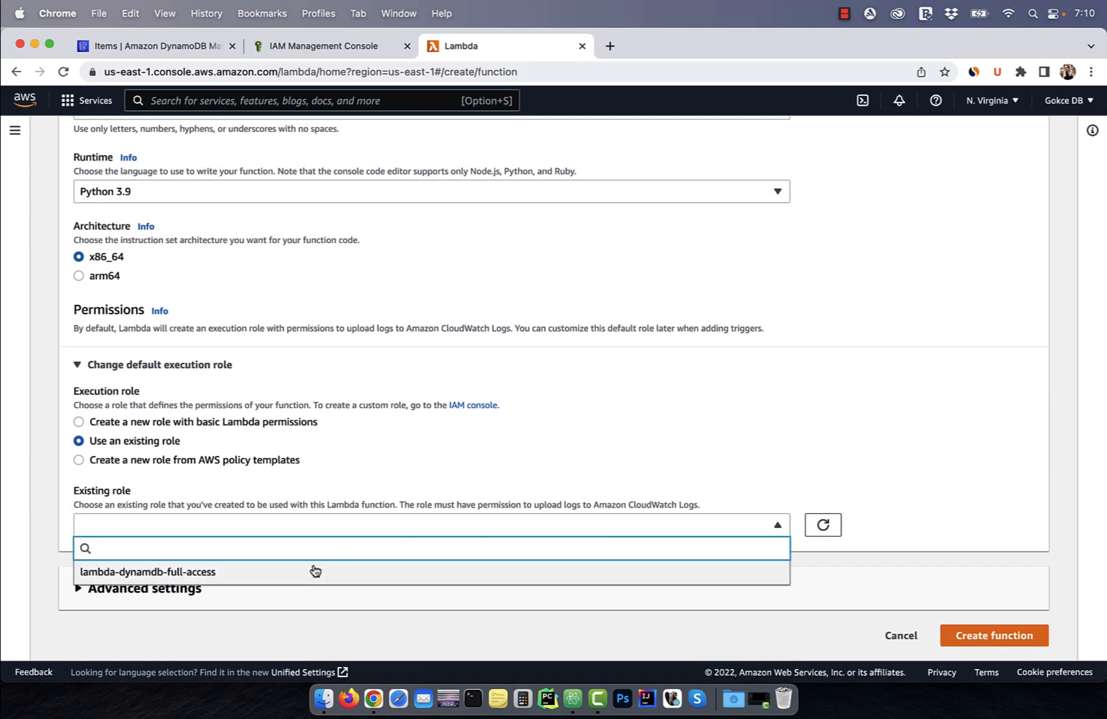
click(148, 571)
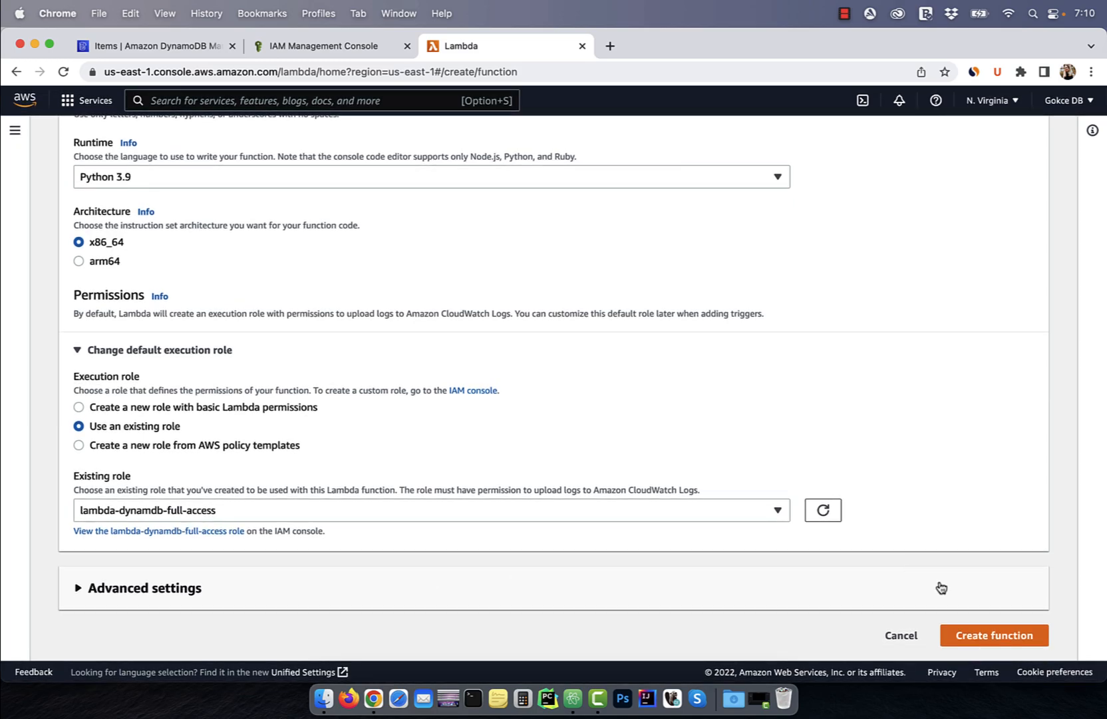
click(993, 634)
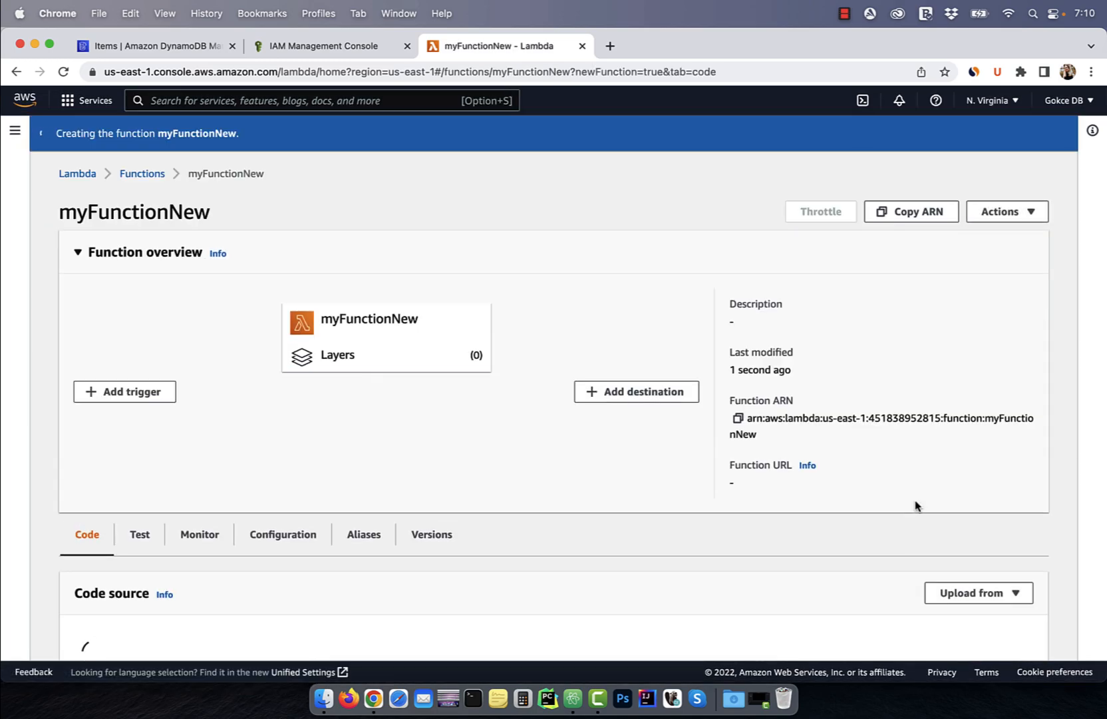
scroll(down, 3)
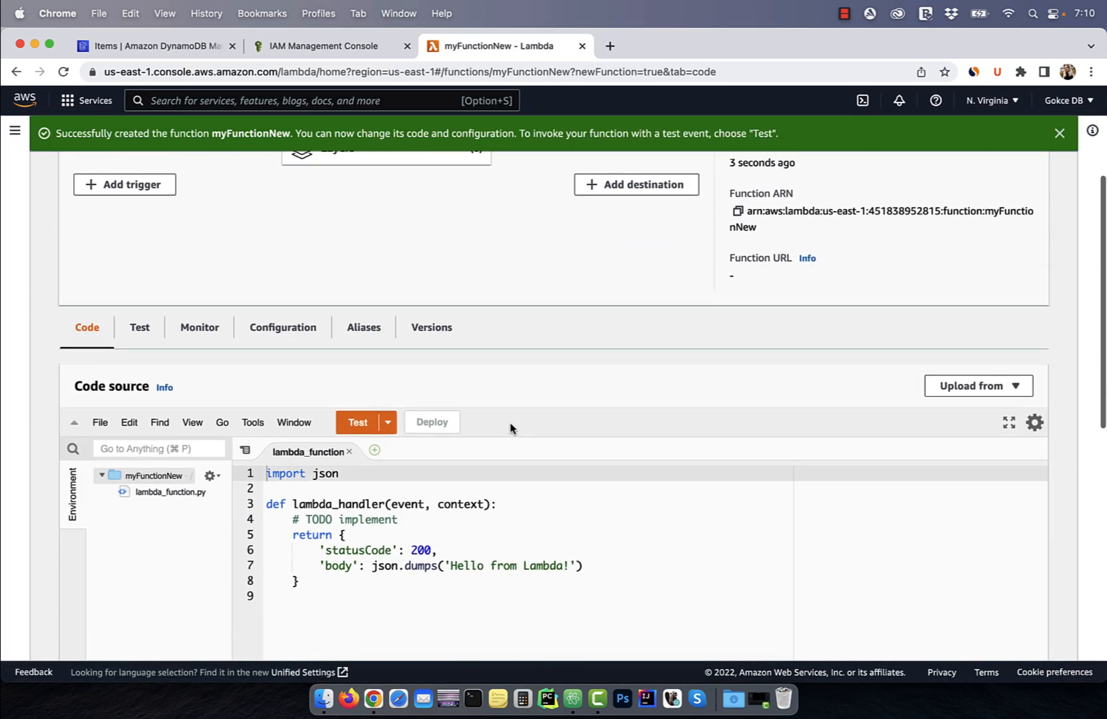
click(546, 700)
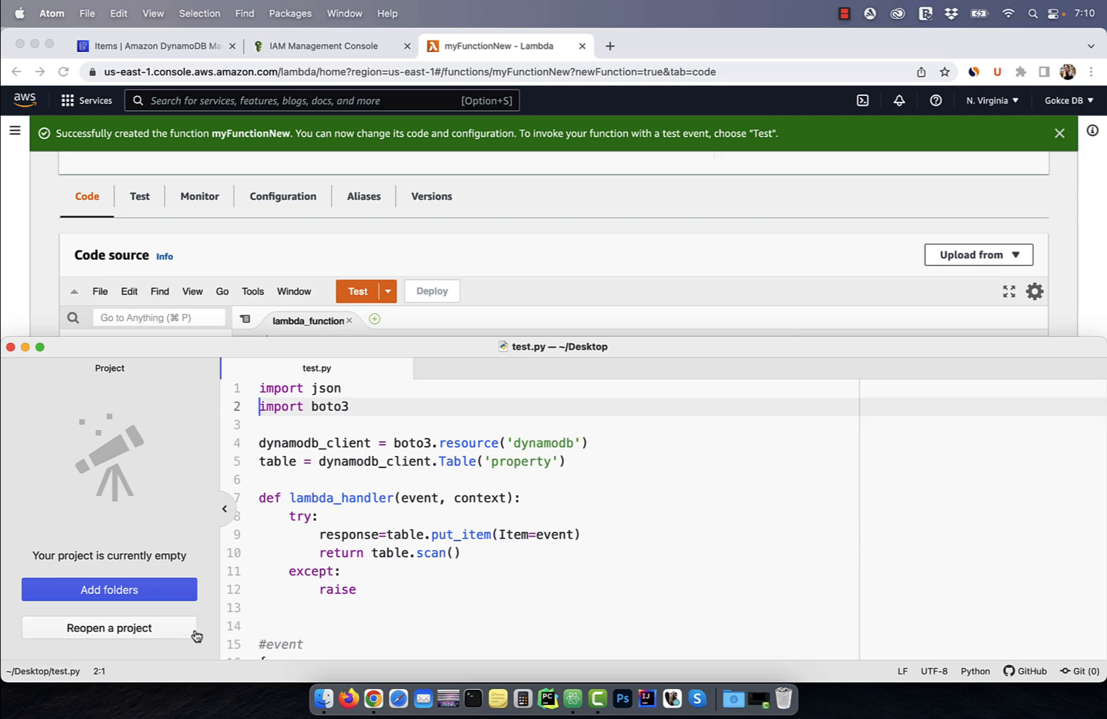
- Replace the default handler with the boto3 put_item handler copied from test.py in Atom
click(261, 443)
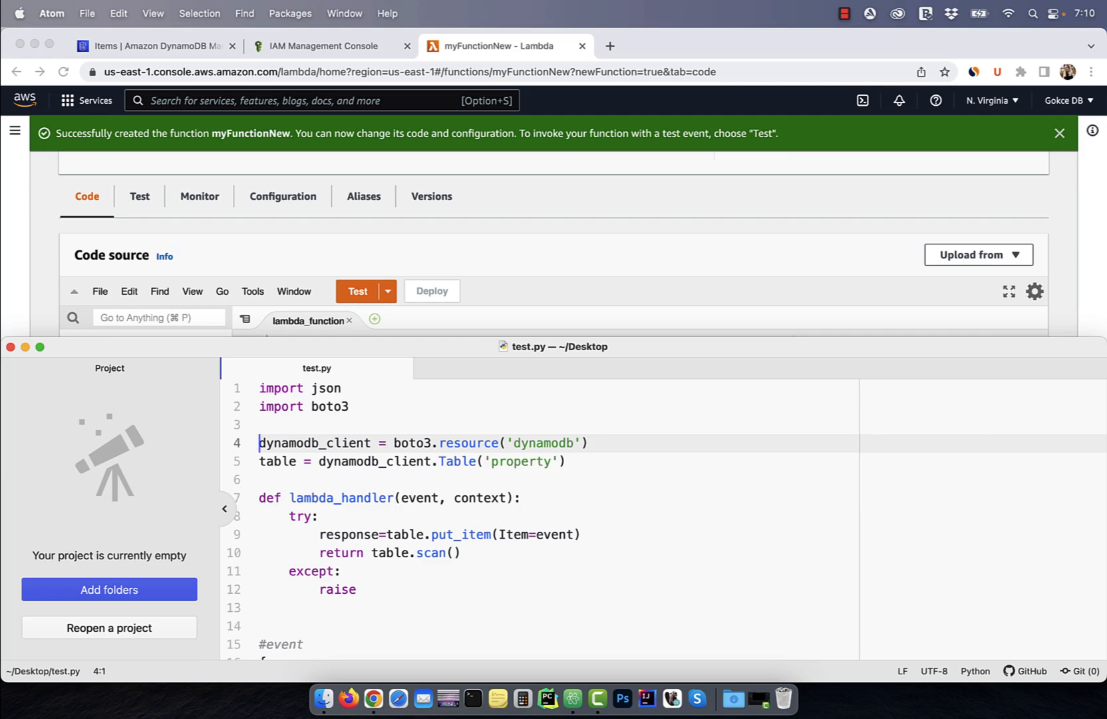
click(261, 461)
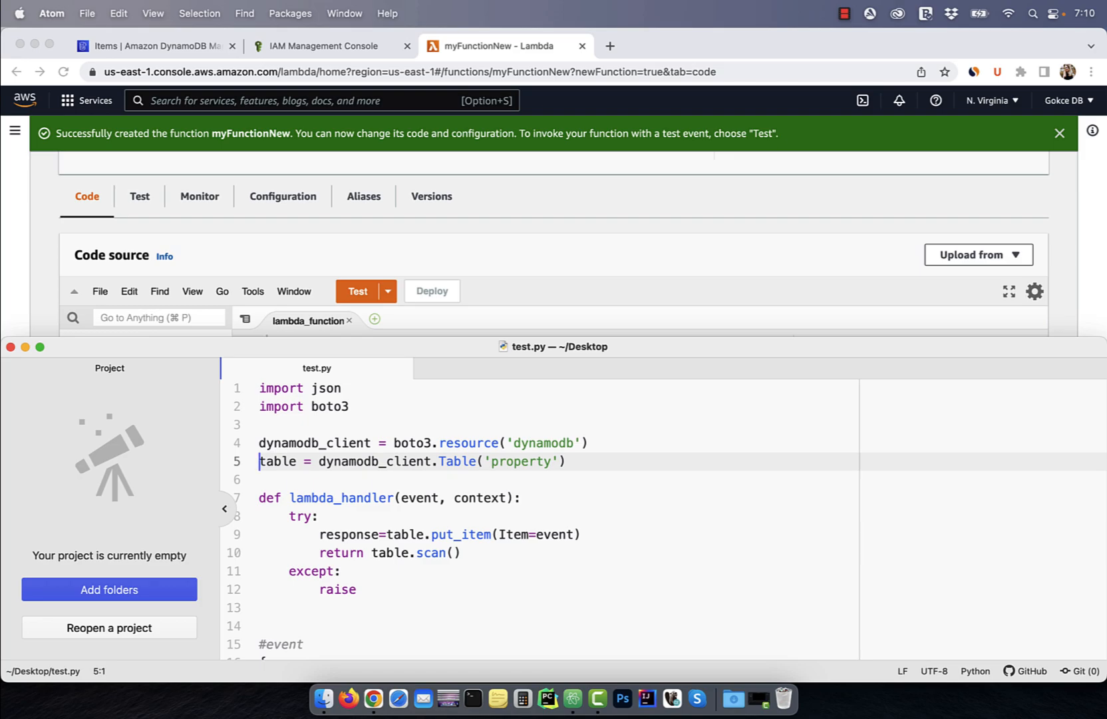
click(303, 516)
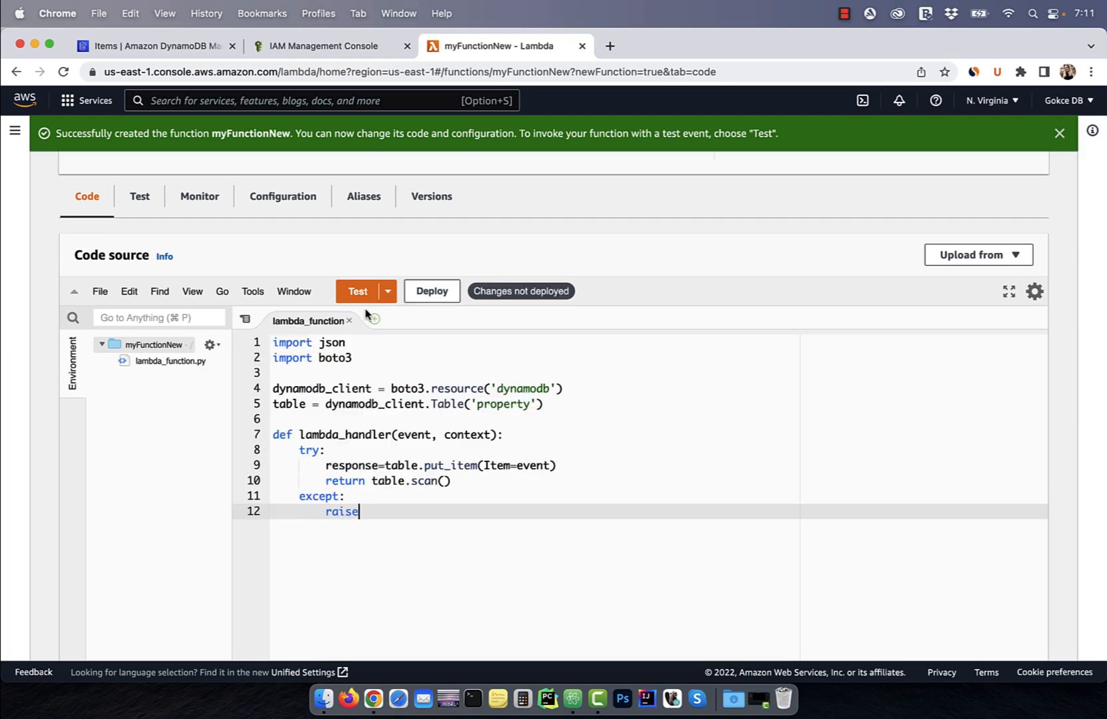
- Save test event myEvent for property 1001 in New York, Clinton, and run the function with it
click(388, 292)
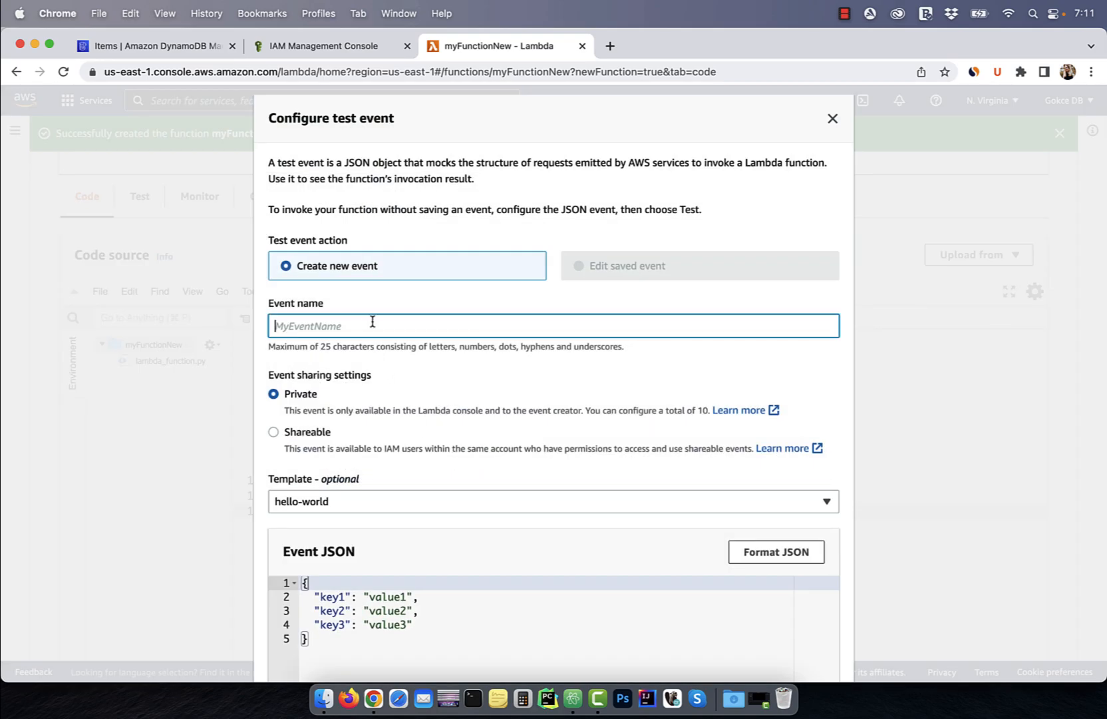
text(myEvent)
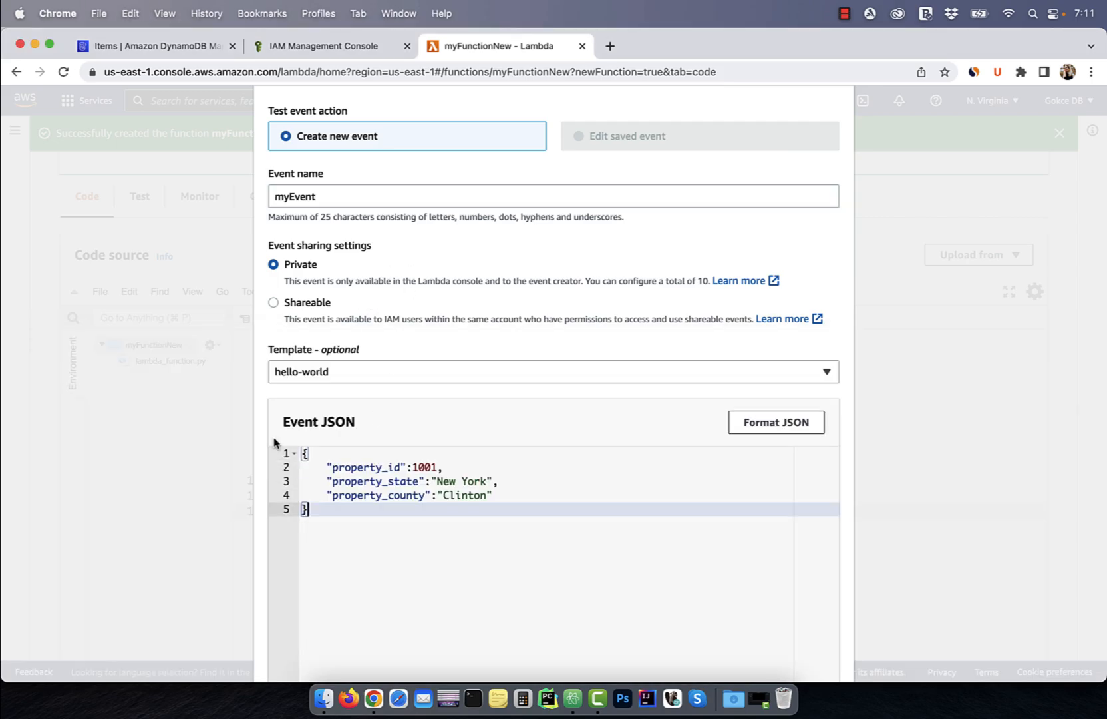
scroll(down, 3)
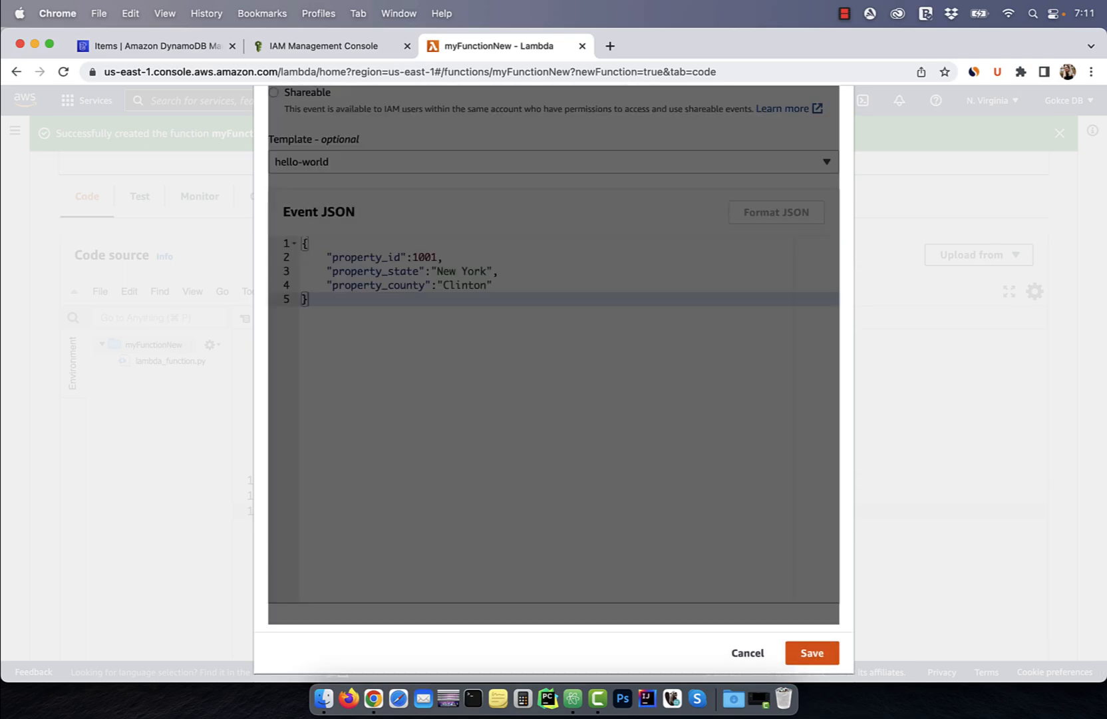
click(810, 652)
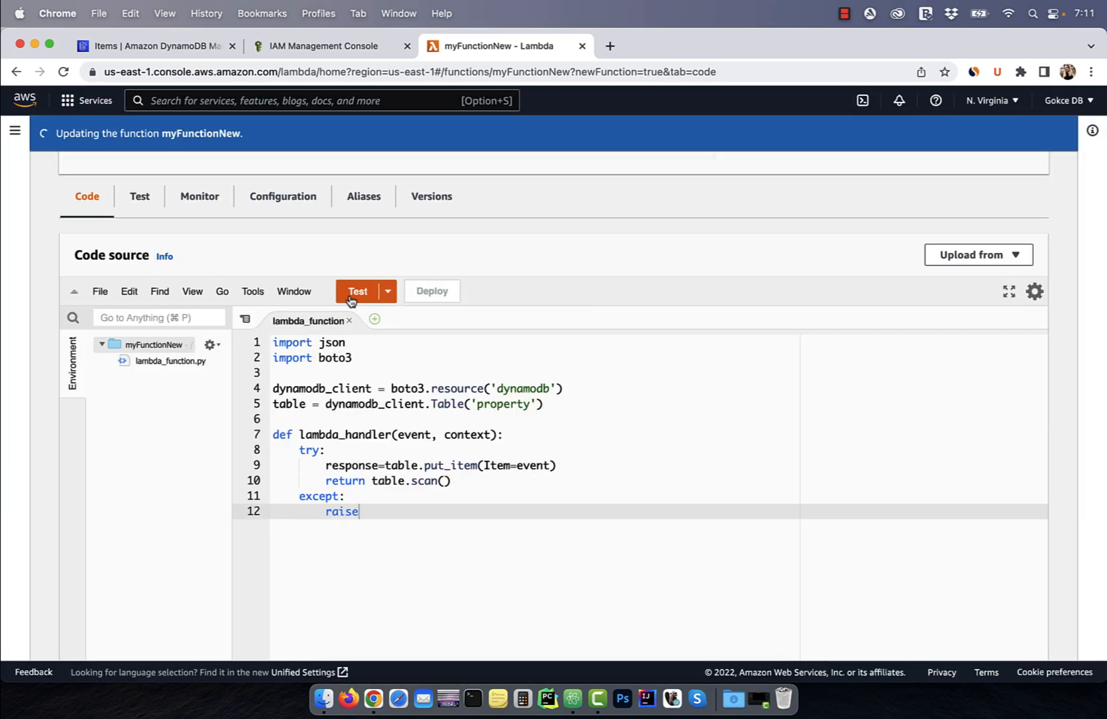
click(357, 292)
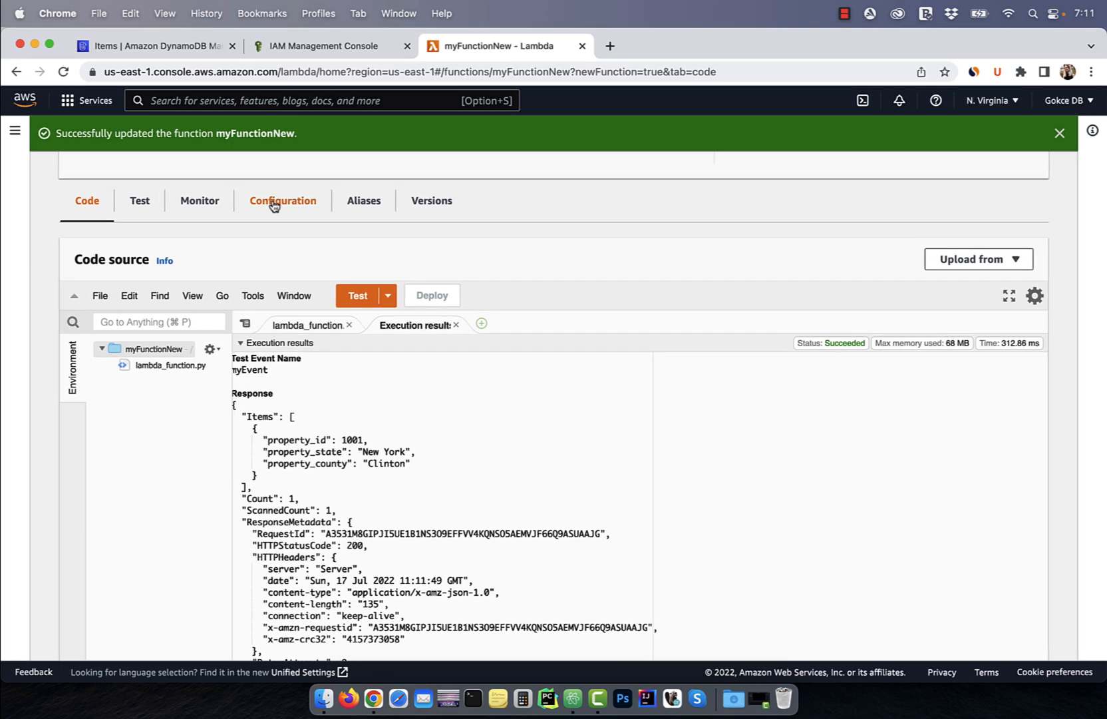
click(148, 45)
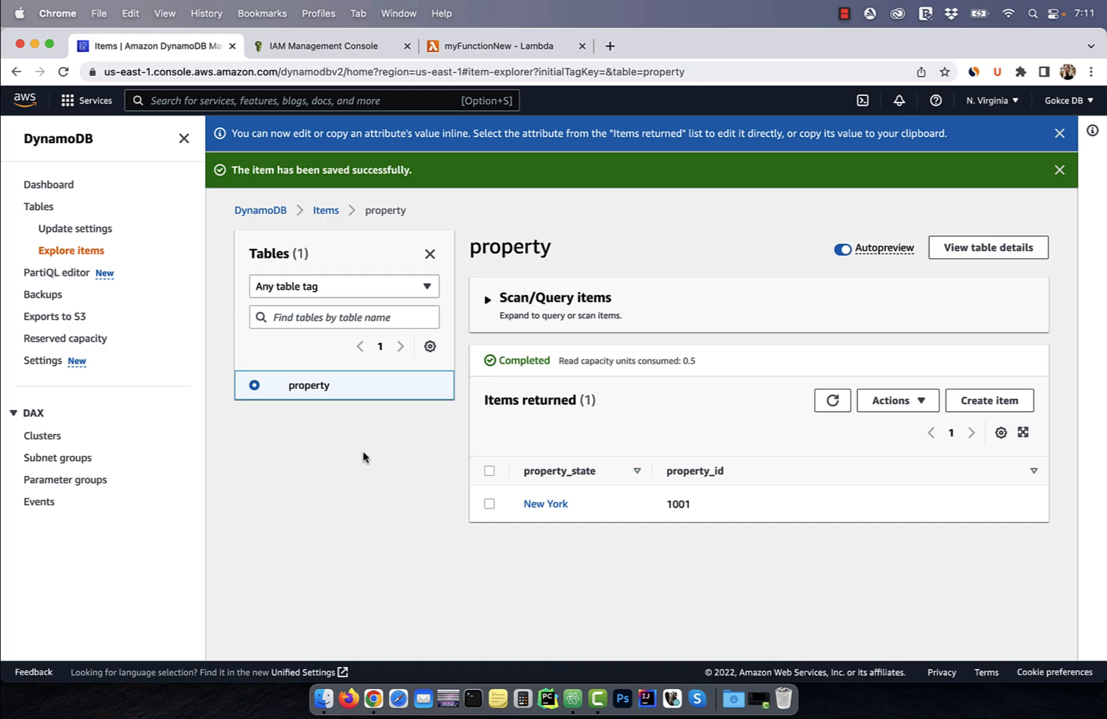
click(832, 401)
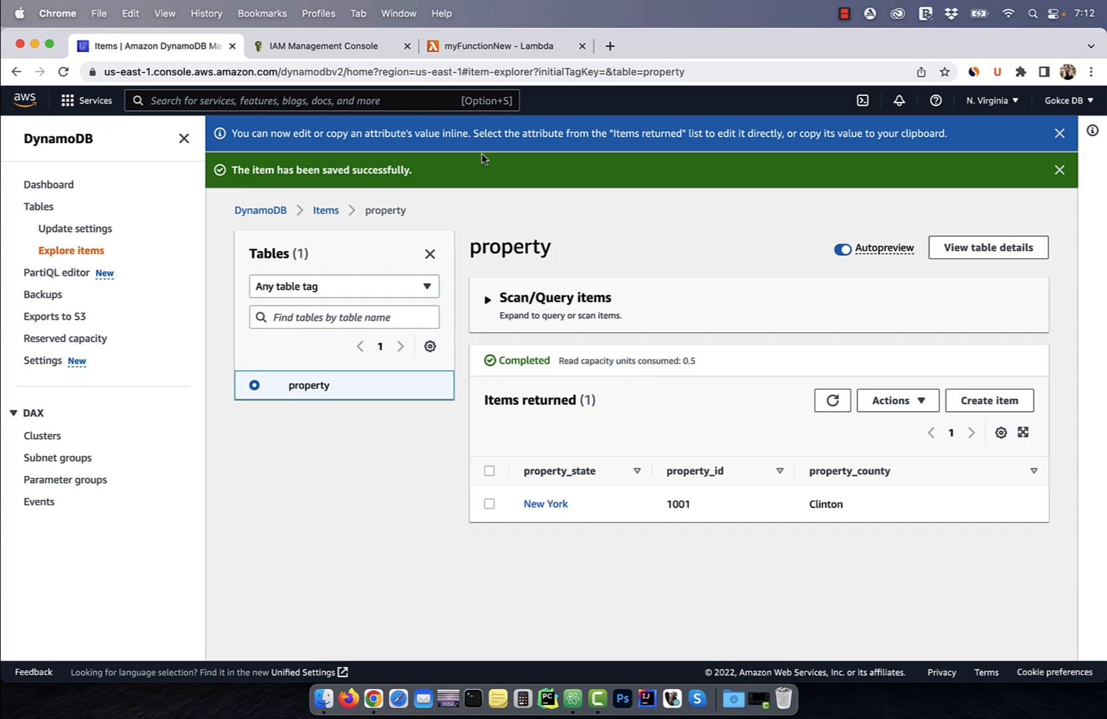
click(498, 45)
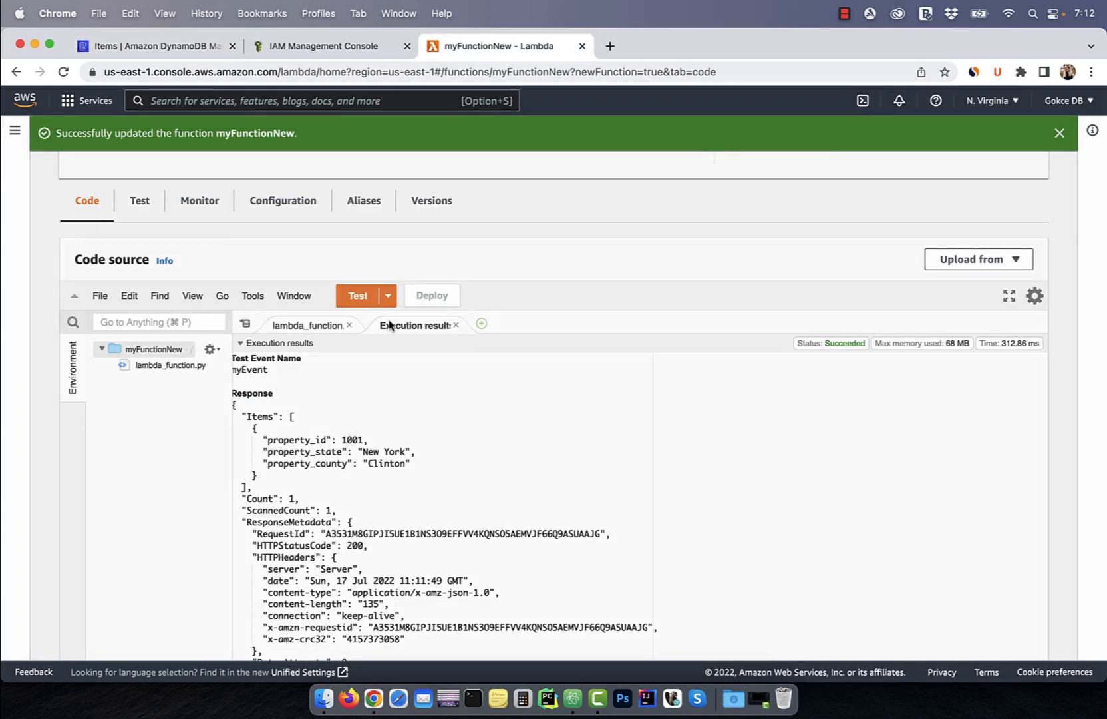
- Edit myEvent to property 1002 in California, San Diego, save it and run the function again
click(386, 296)
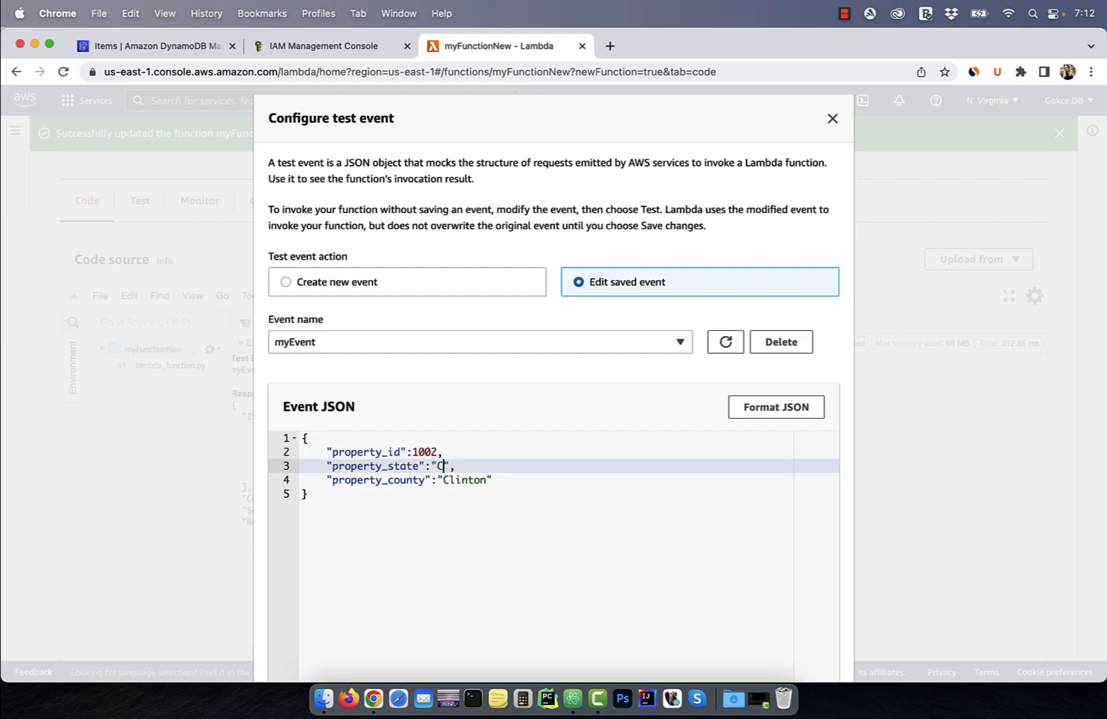
text(Californ)
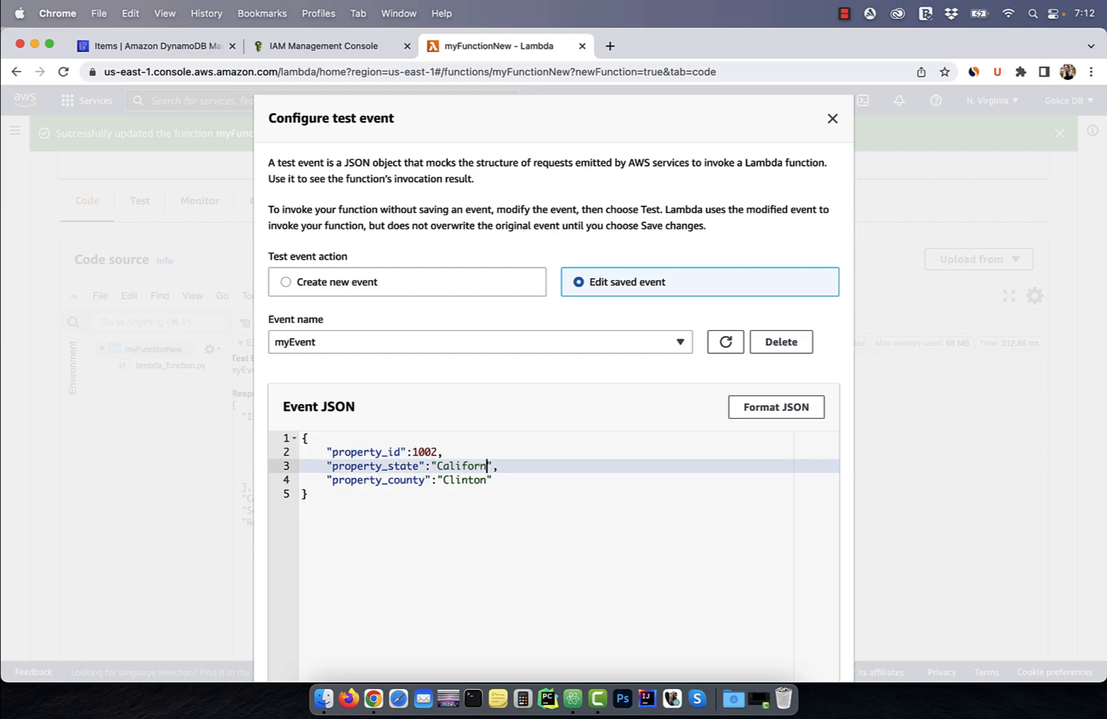
text(San Dieg)
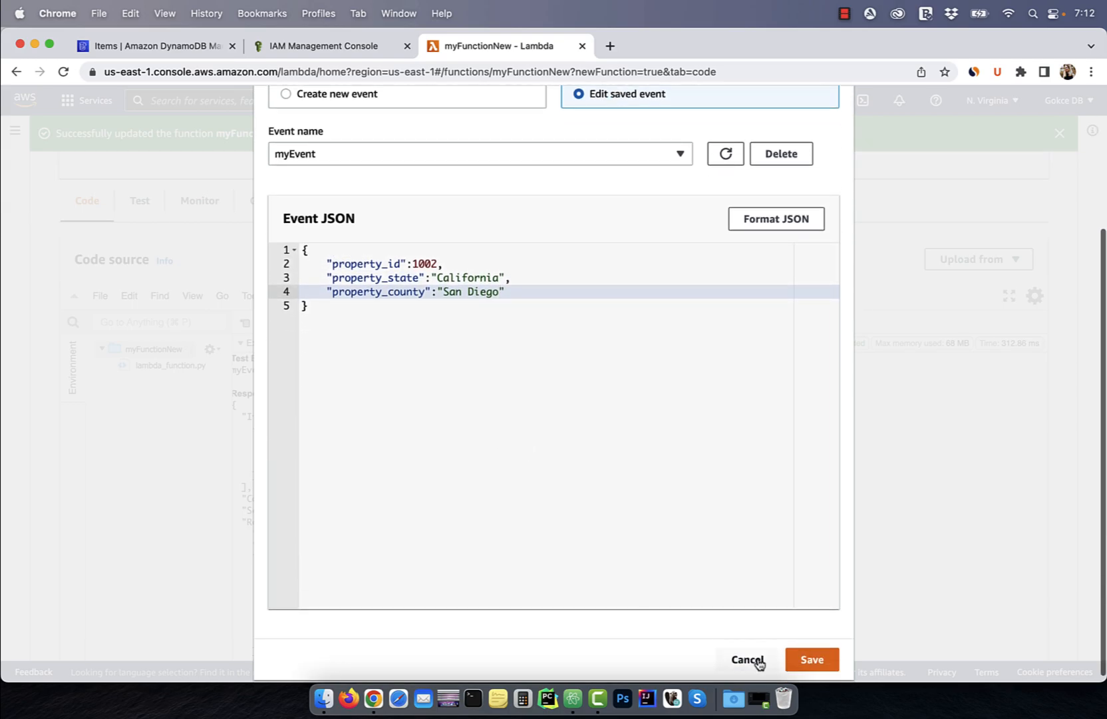
click(810, 658)
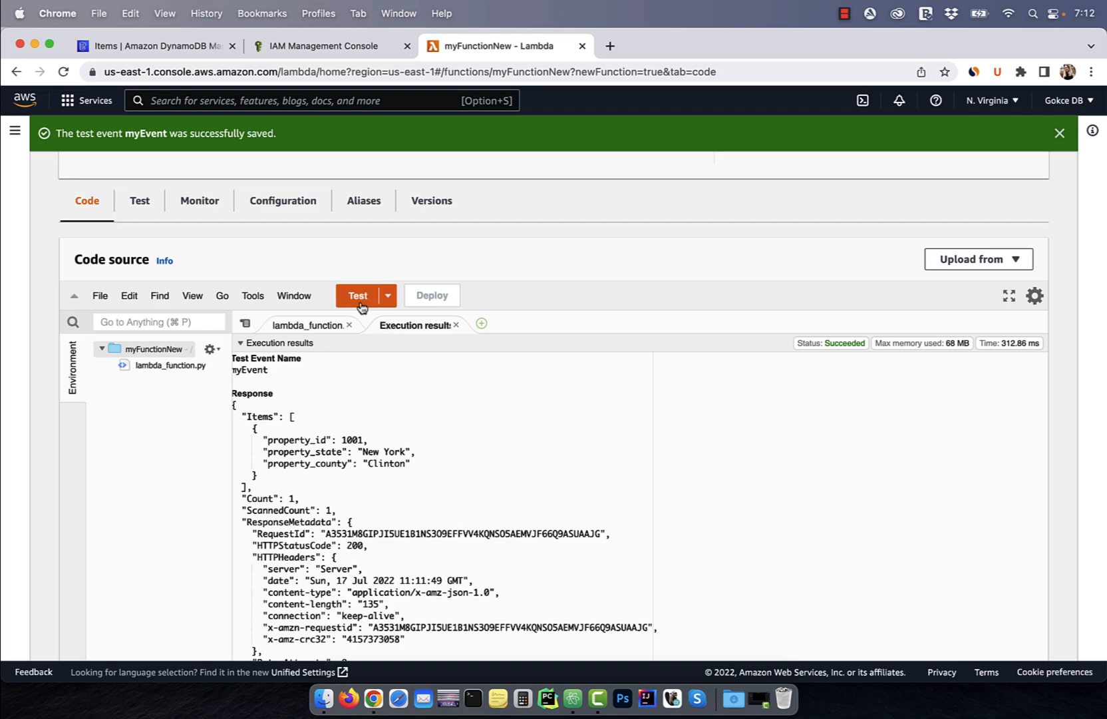
click(356, 295)
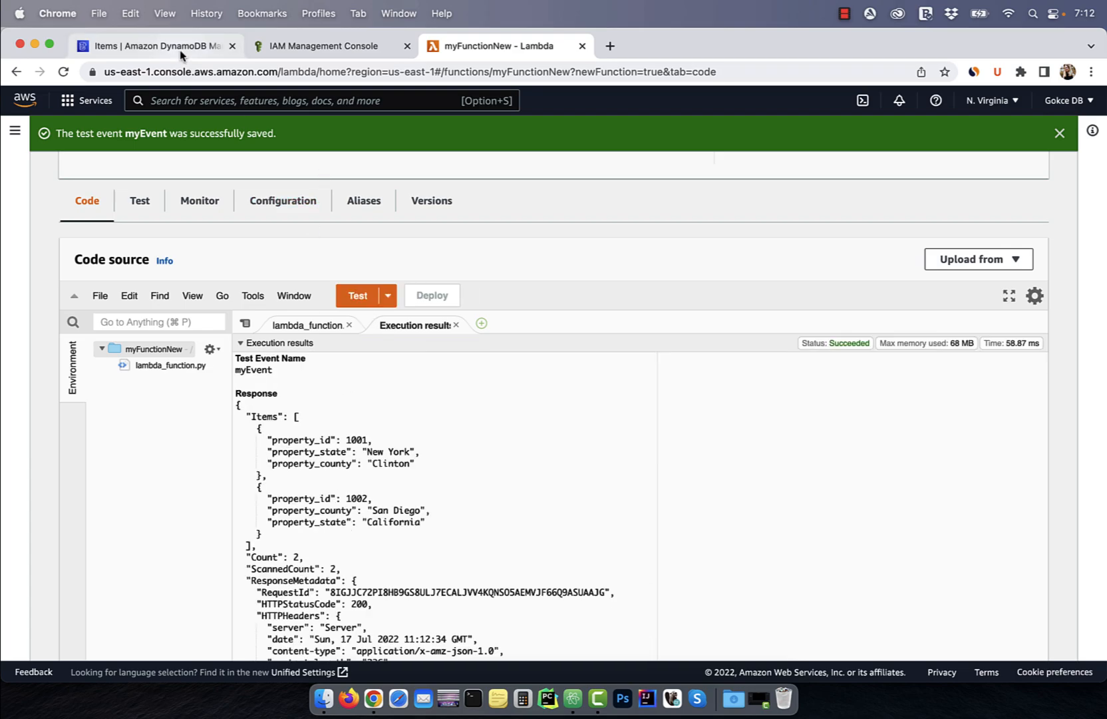
- Refresh the property table's items to show both New York 1001 and California 1002
click(153, 45)
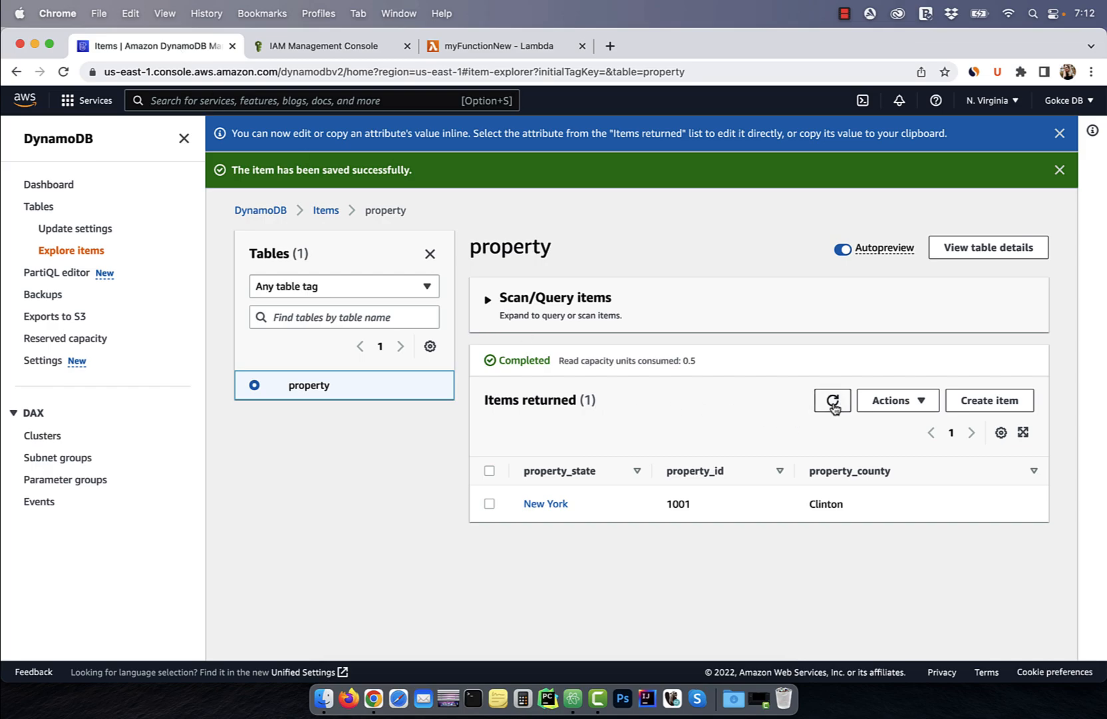
click(832, 401)
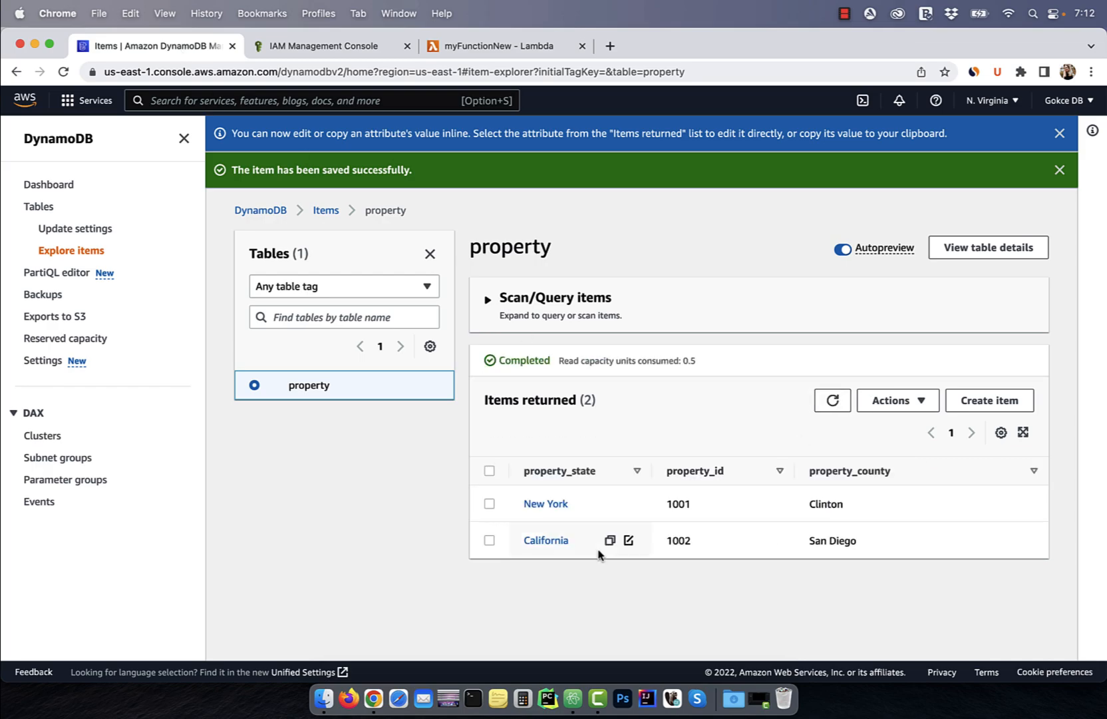
mouse_move(531, 588)
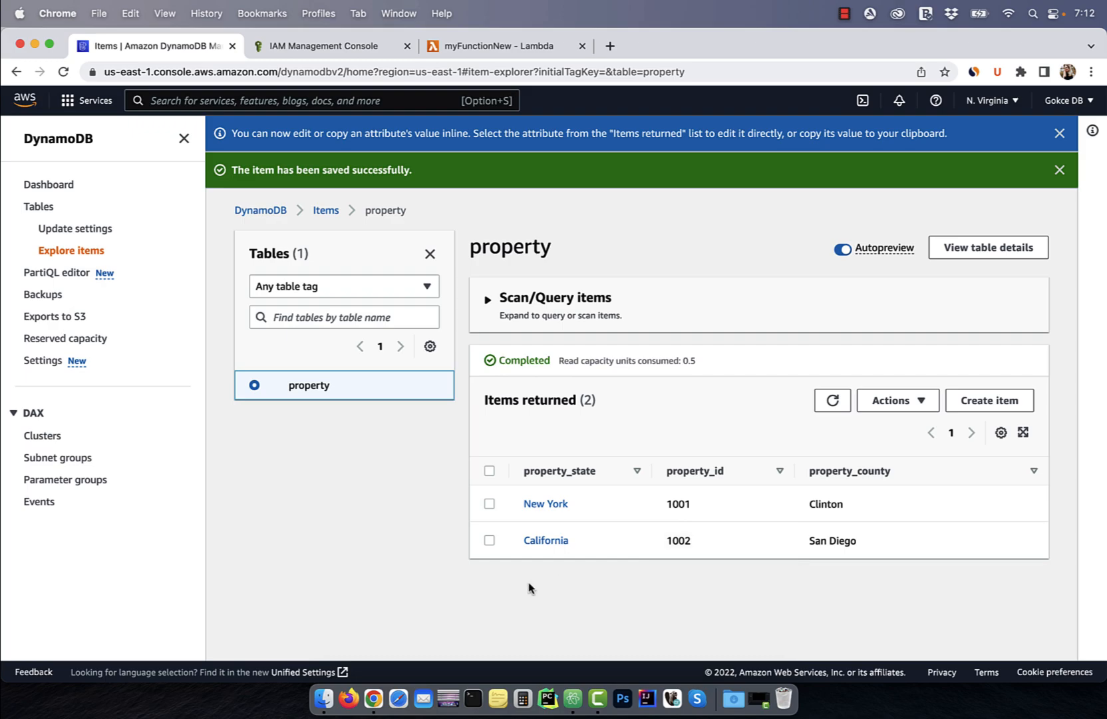